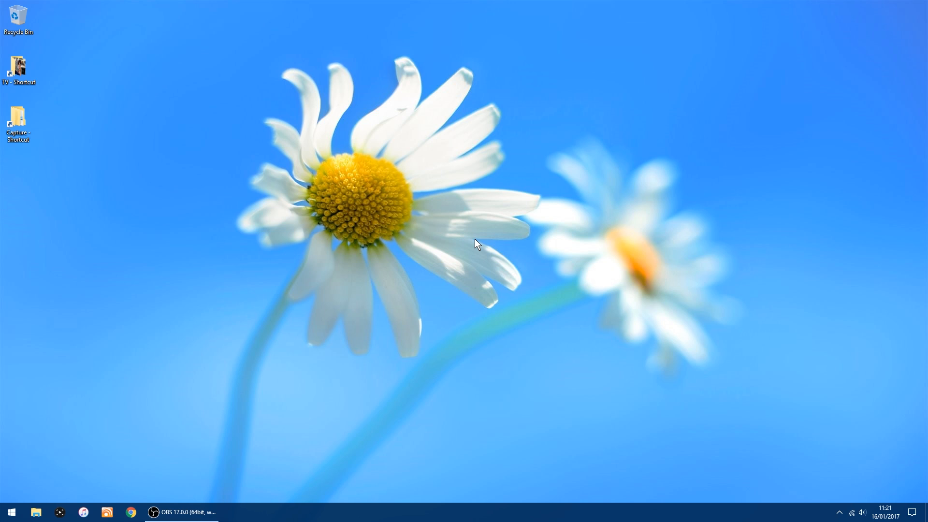
mouse_move(494, 247)
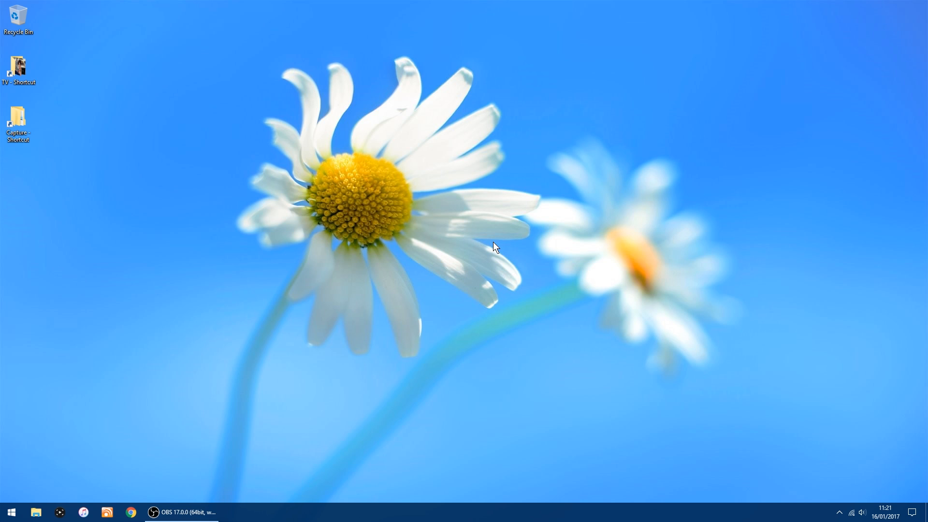
mouse_move(313, 319)
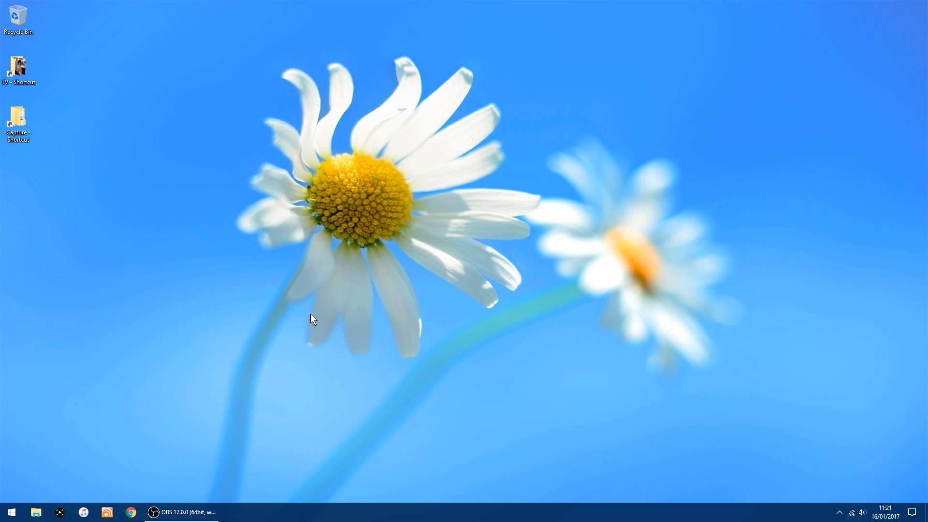
mouse_move(427, 277)
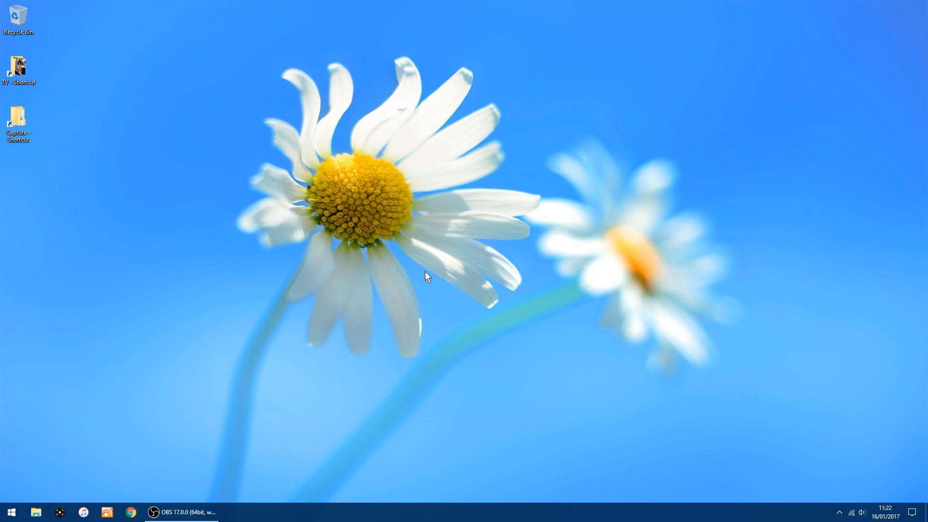
mouse_move(335, 327)
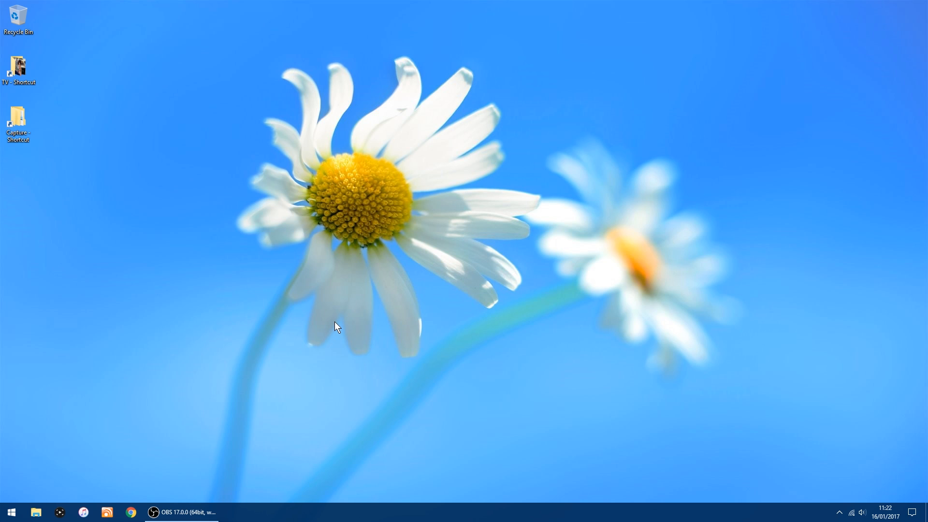
mouse_move(449, 349)
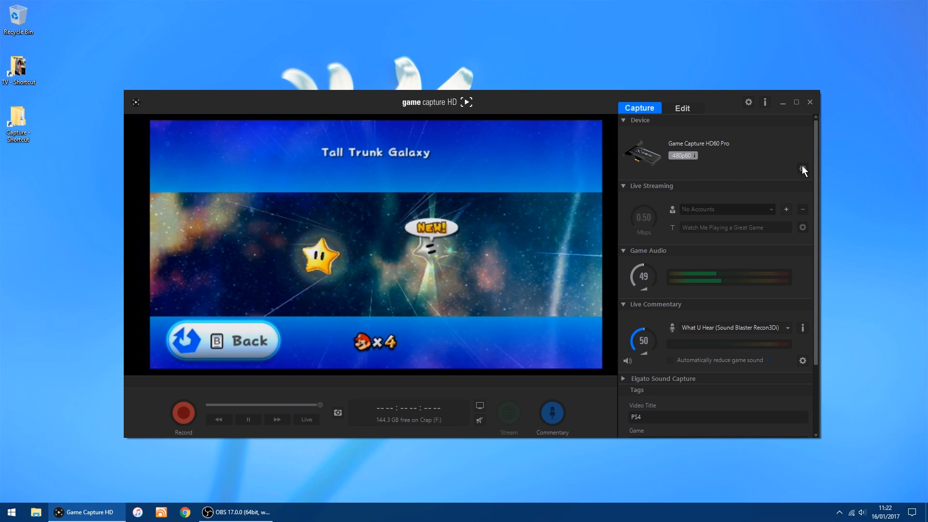
- Check the capture device settings, record about 1:43 of Wii gameplay, then close Elgato
left_click(802, 168)
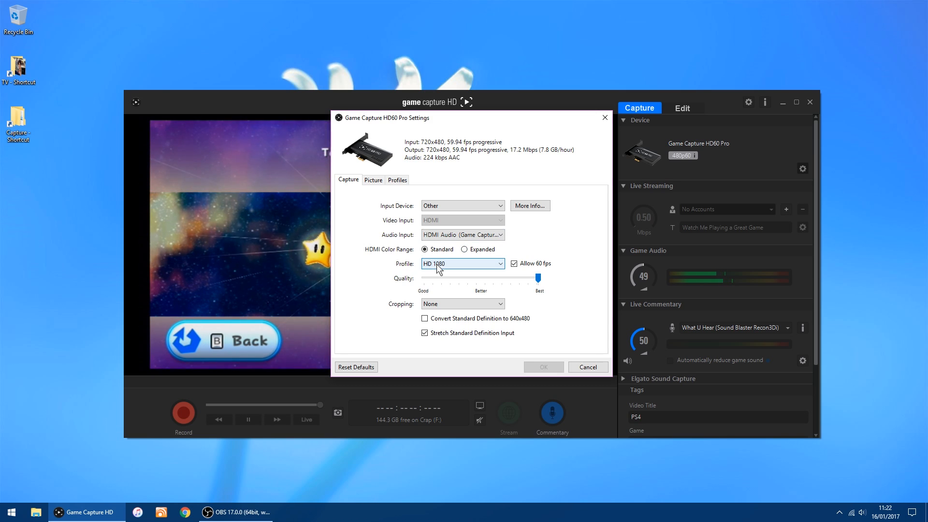
mouse_move(514, 263)
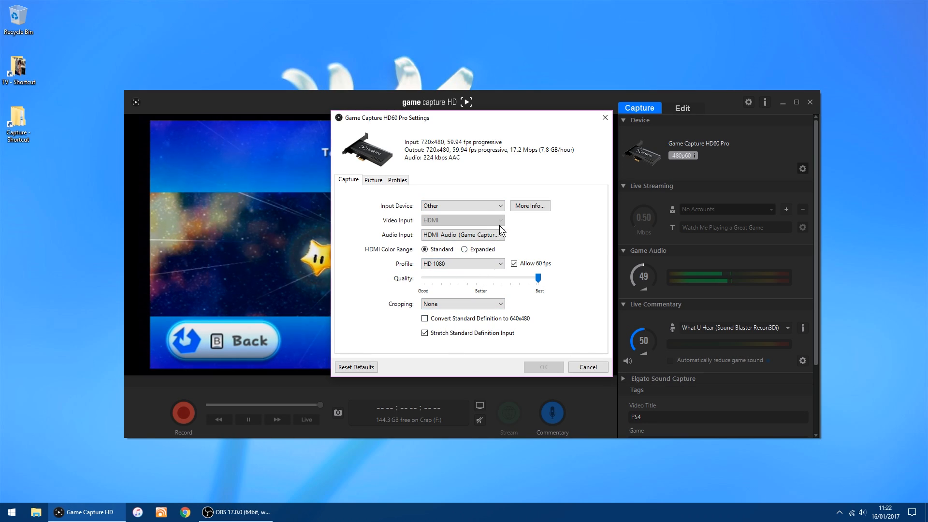
mouse_move(587, 333)
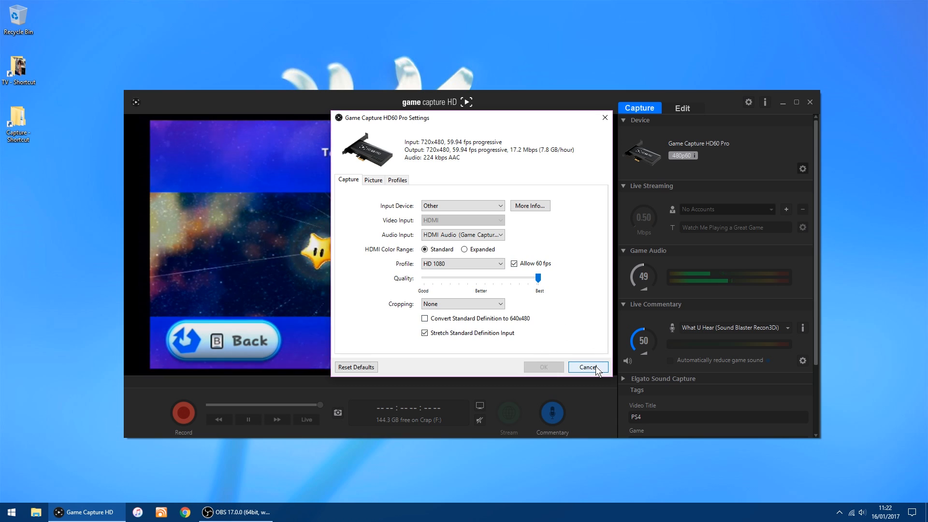
left_click(587, 367)
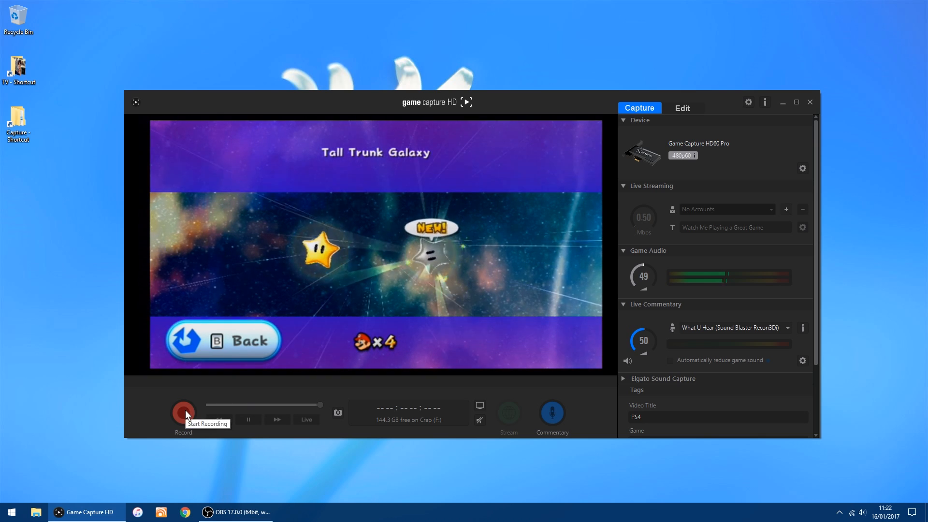
left_click(183, 412)
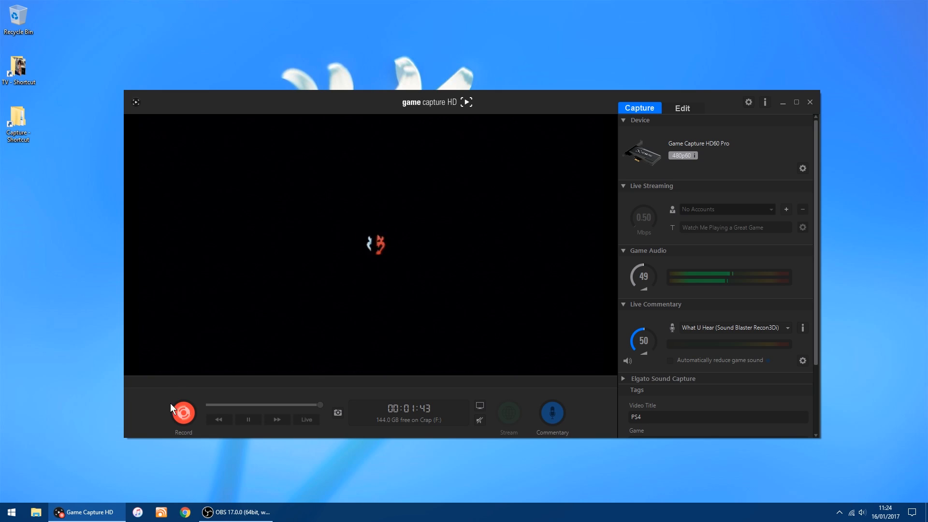
left_click(182, 412)
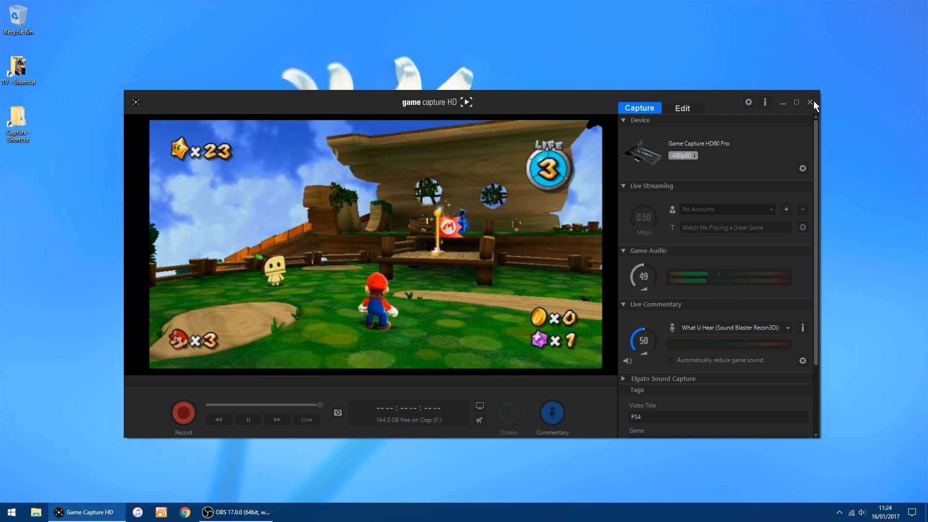
left_click(810, 102)
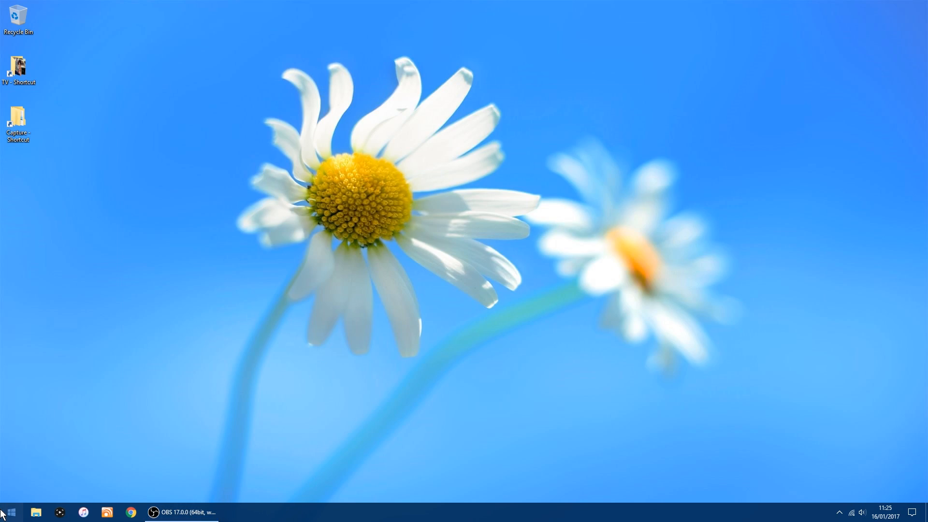
- Launch Premiere Pro from Start and create a new Untitled project, overwriting the existing one
left_click(8, 512)
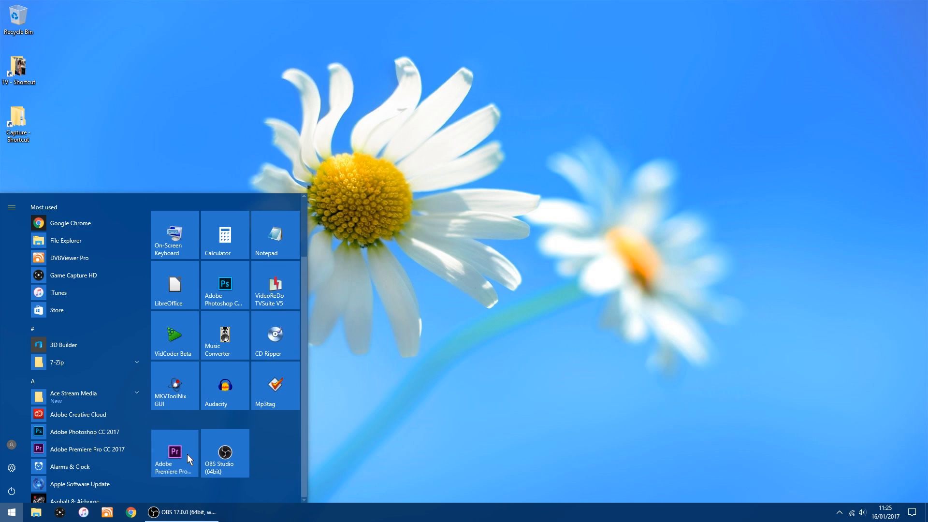
left_click(174, 452)
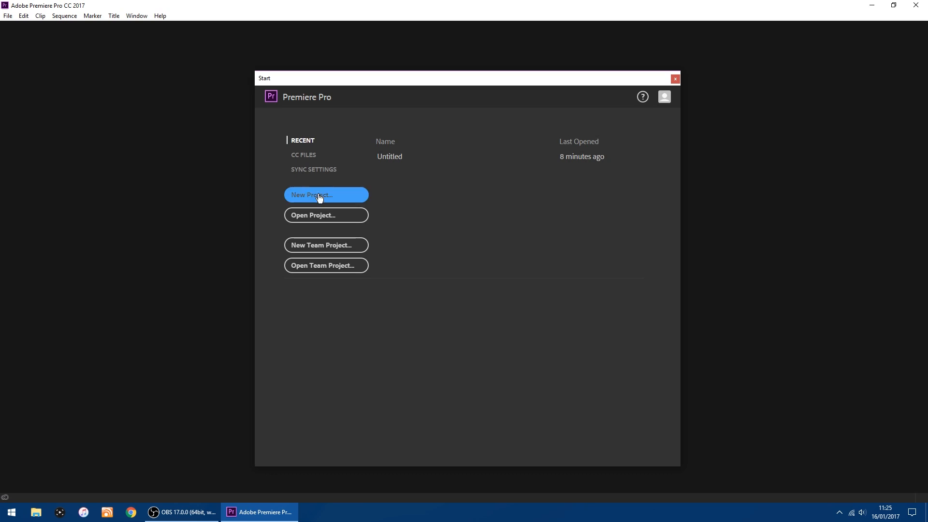
left_click(326, 195)
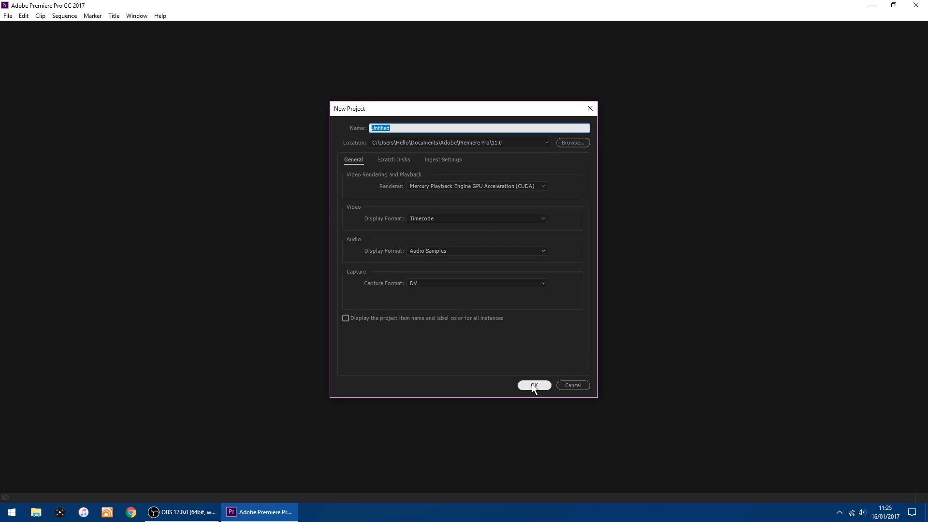
left_click(533, 386)
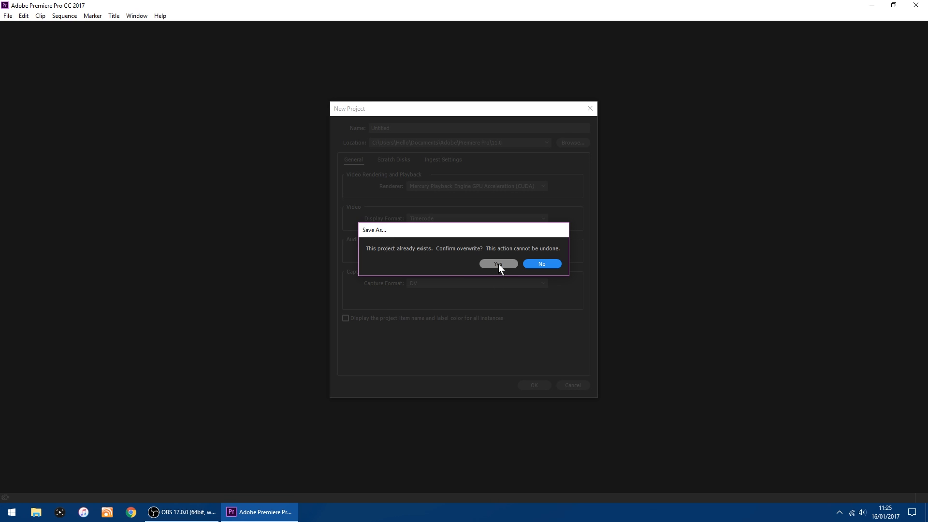
left_click(497, 264)
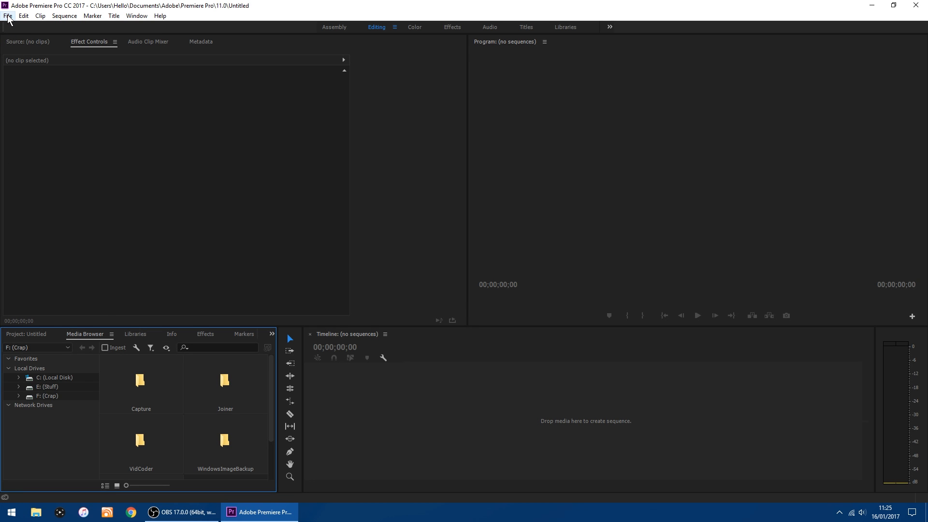
- Create Sequence 01 using the AVCHD 1080p60 preset from the 1080p group
left_click(8, 16)
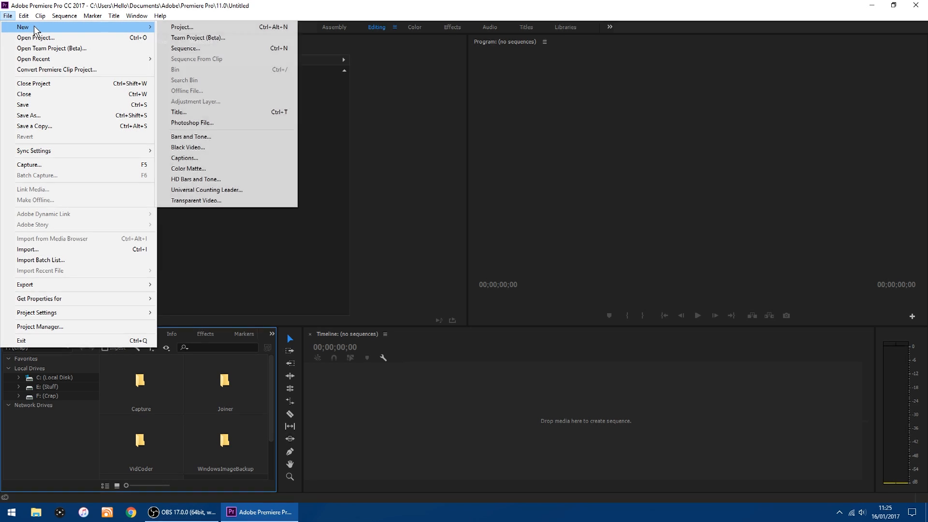
mouse_move(200, 47)
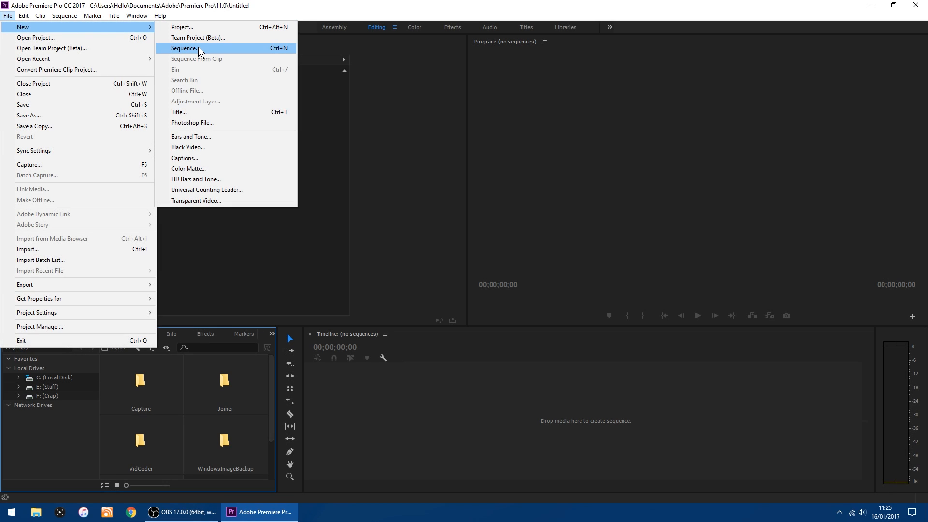
left_click(186, 48)
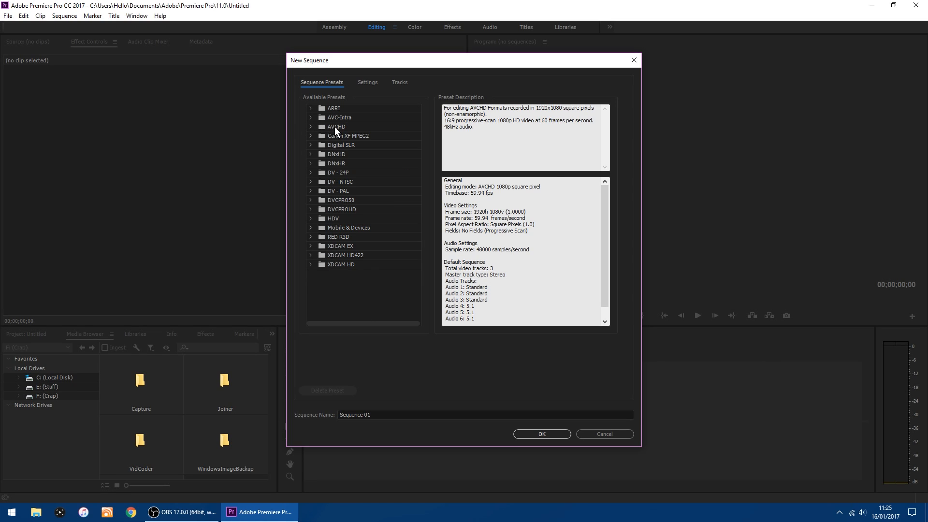
mouse_move(336, 132)
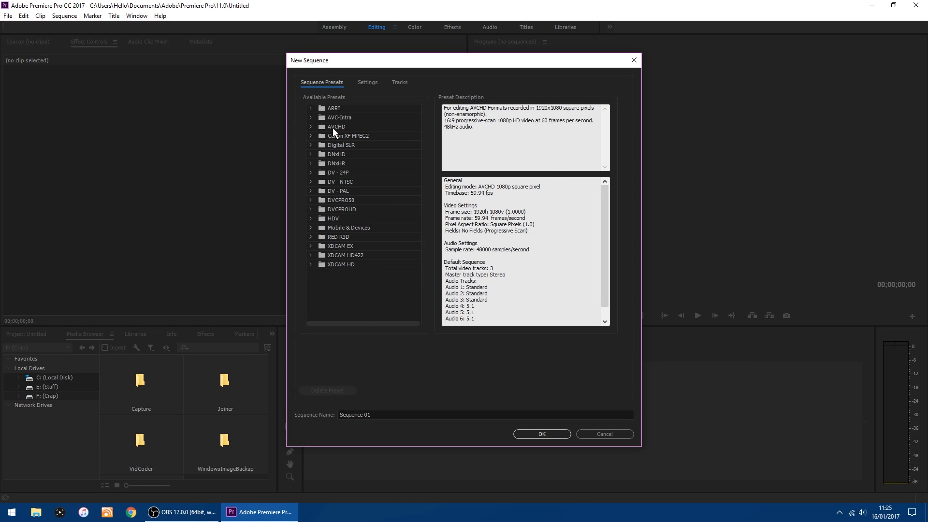
mouse_move(313, 131)
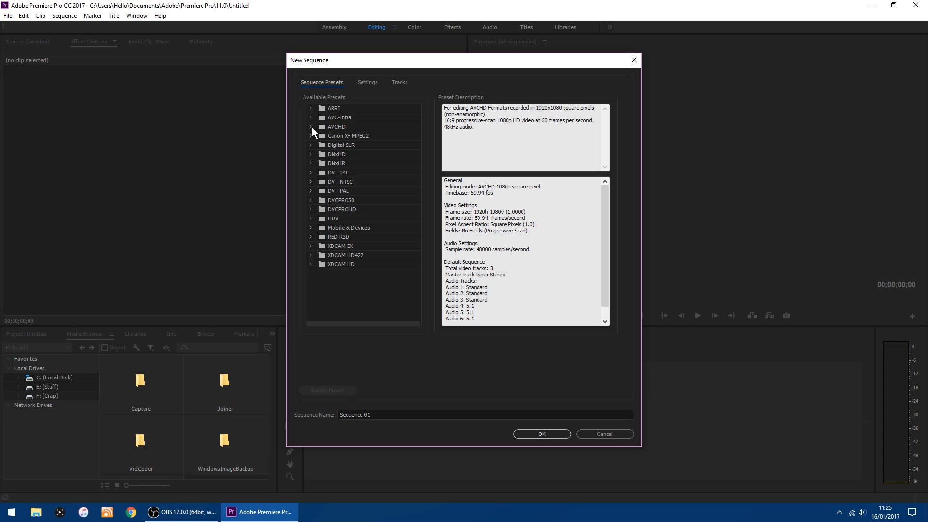
left_click(336, 127)
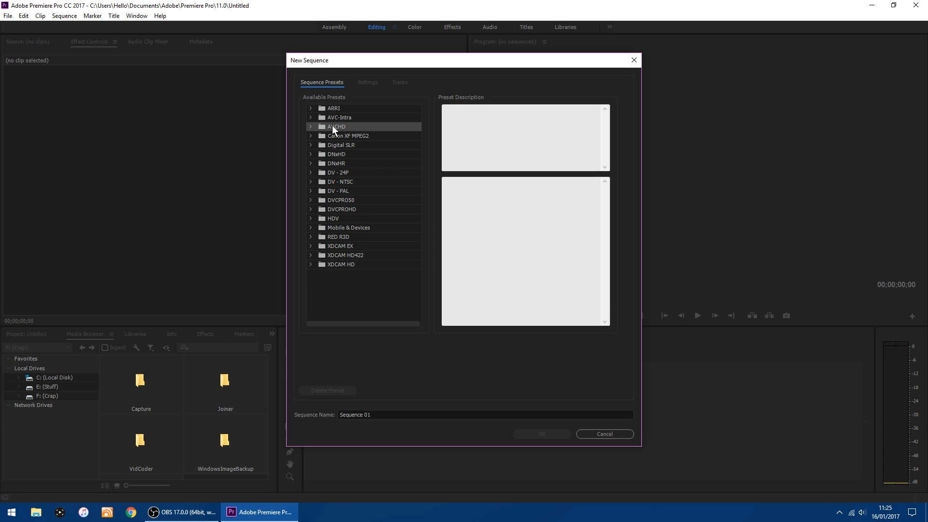
left_click(310, 126)
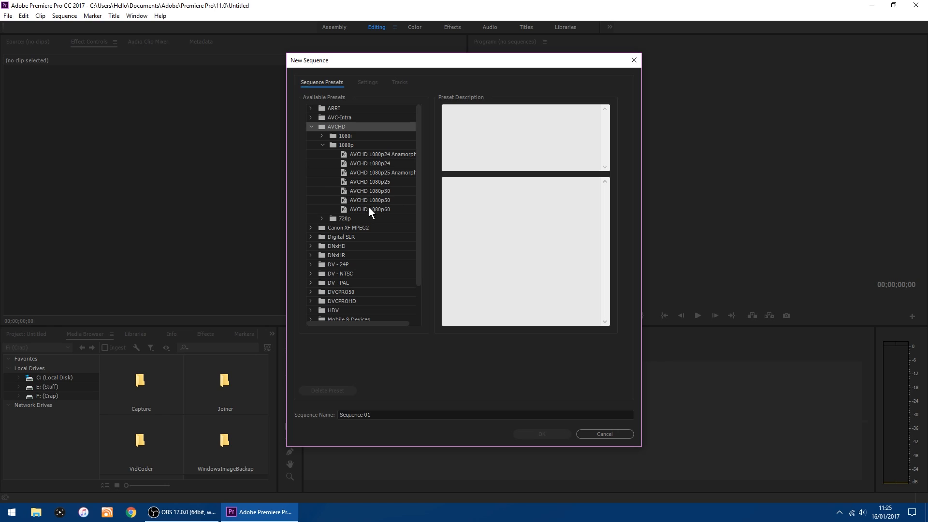
mouse_move(361, 215)
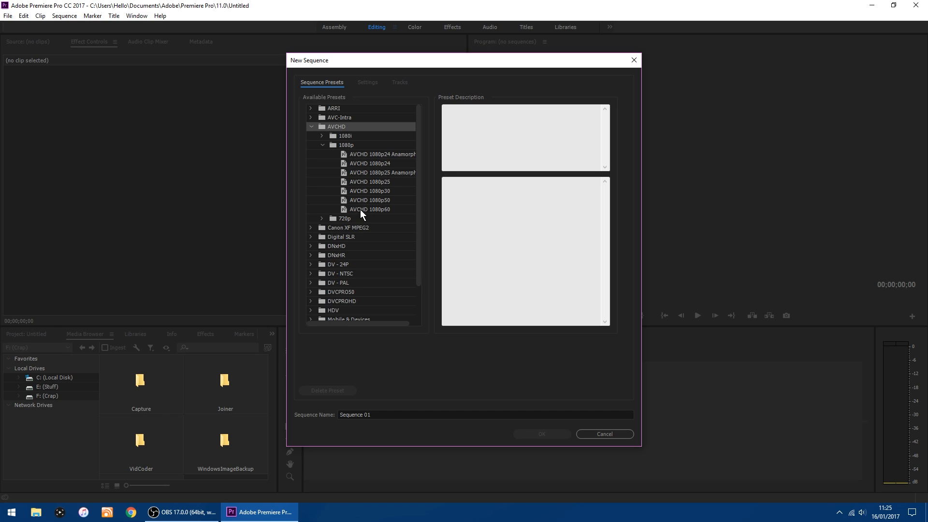
mouse_move(375, 211)
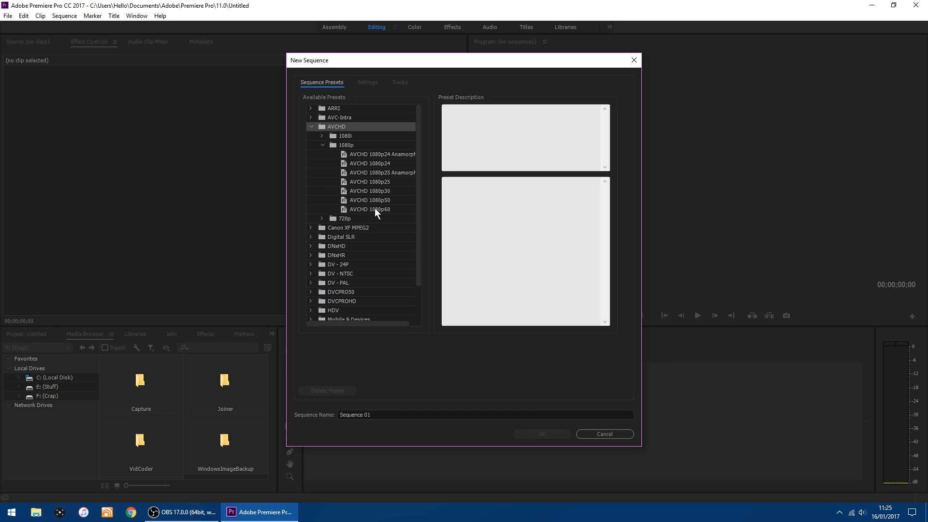
left_click(539, 434)
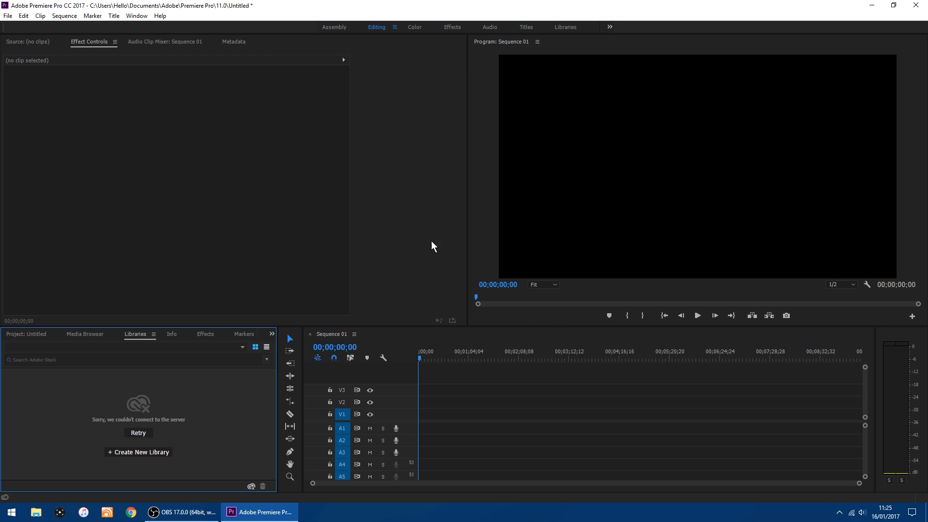
mouse_move(632, 150)
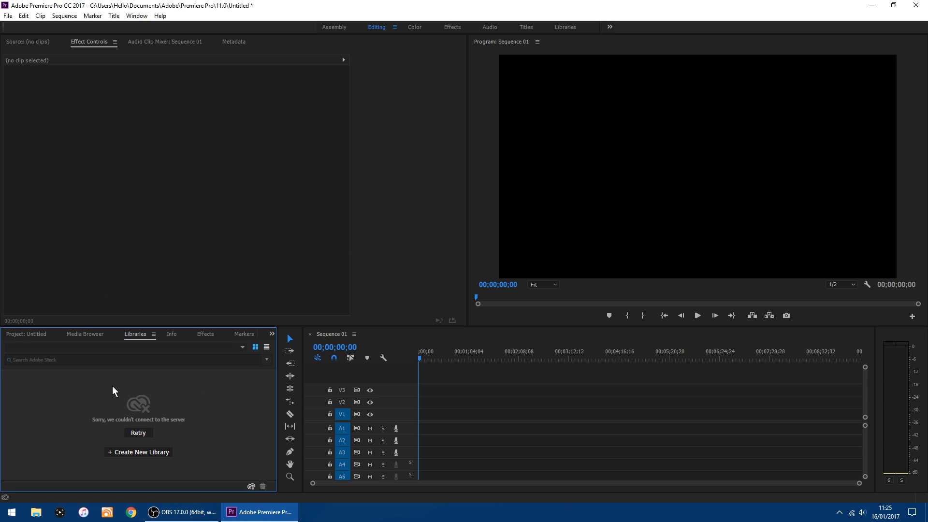
mouse_move(79, 340)
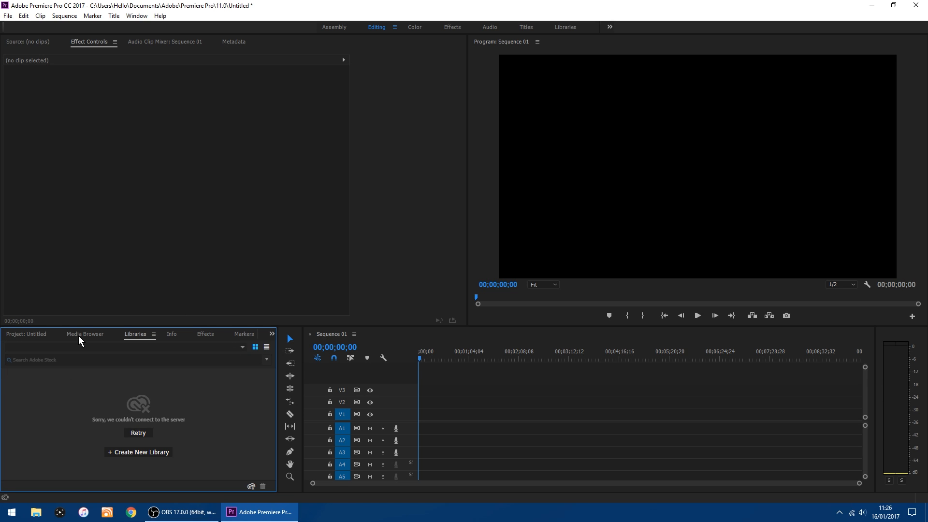
mouse_move(81, 342)
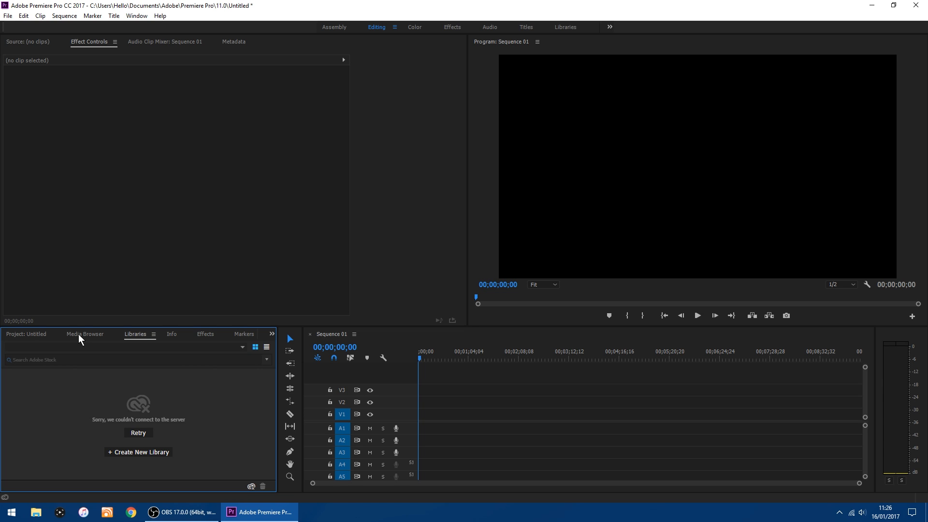
- Browse to F: > Capture > EGC_Library and open the Recording file in the Source Monitor
left_click(84, 334)
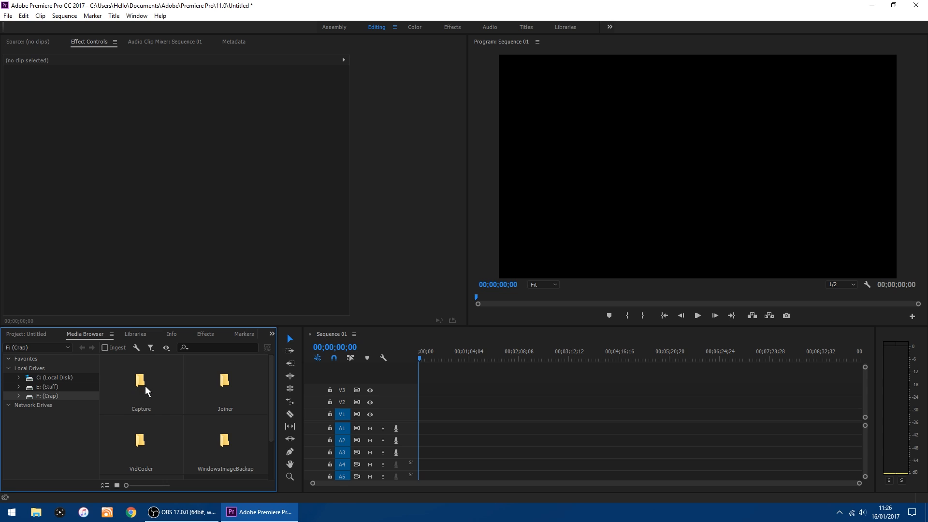
double_click(141, 382)
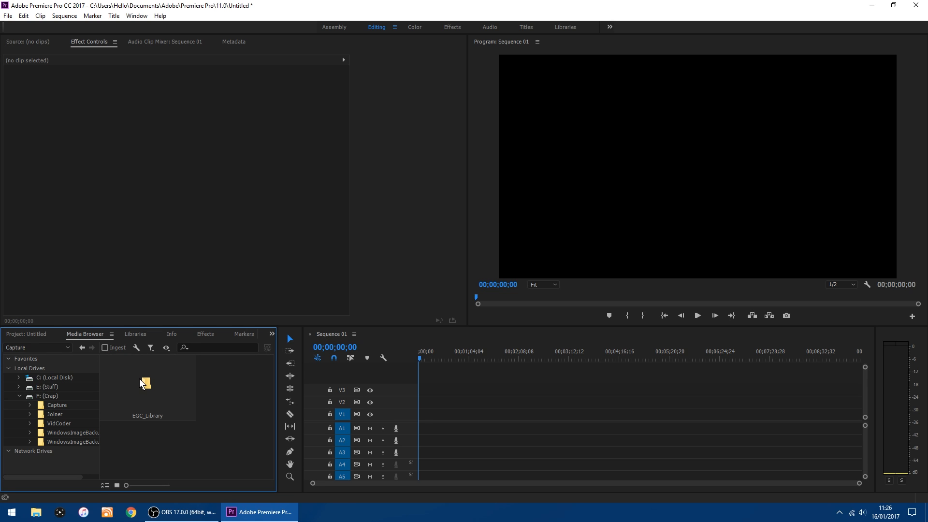
double_click(148, 385)
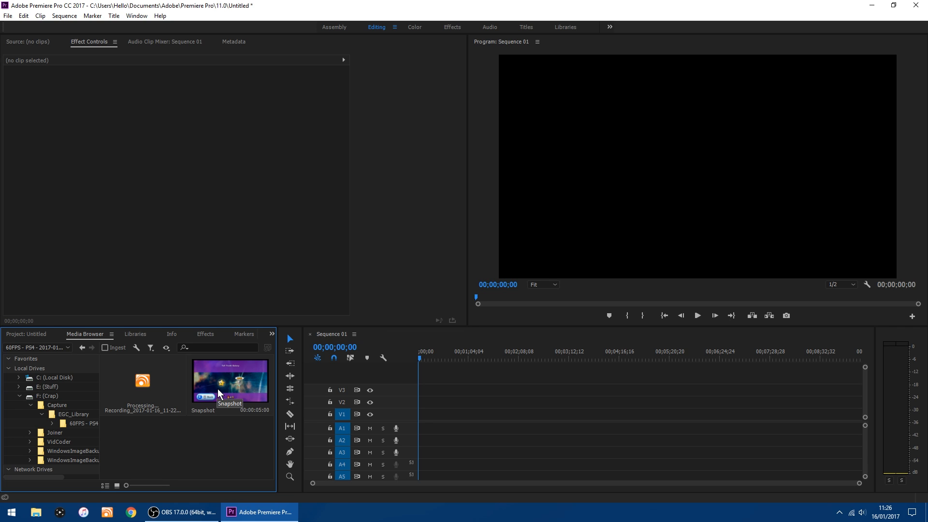
mouse_move(142, 382)
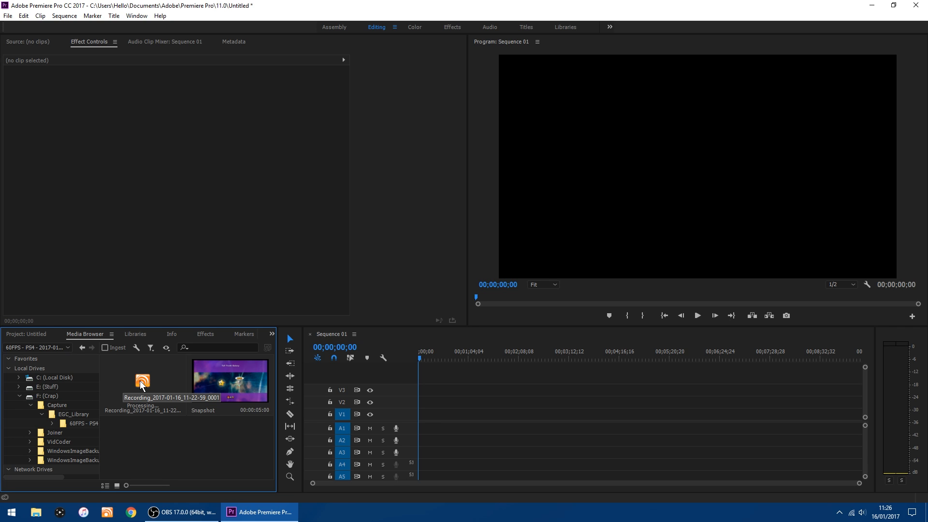
double_click(142, 381)
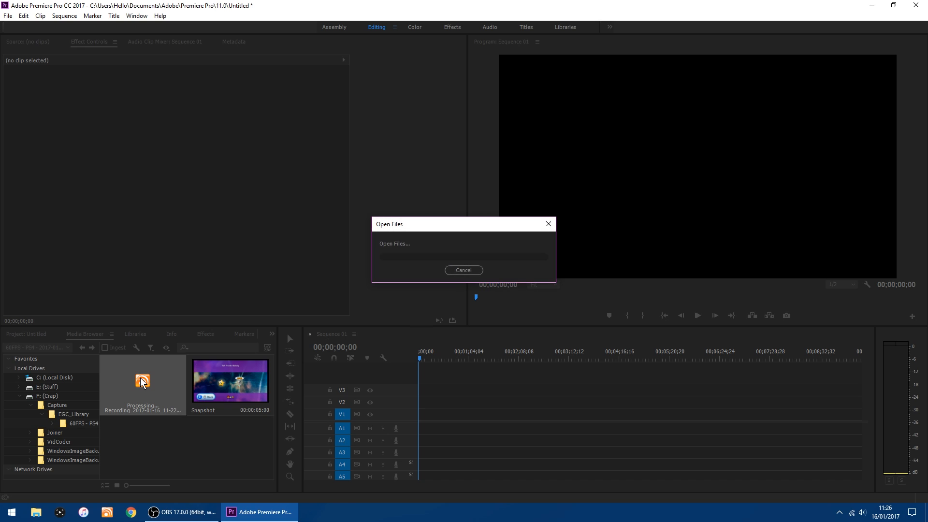
mouse_move(258, 254)
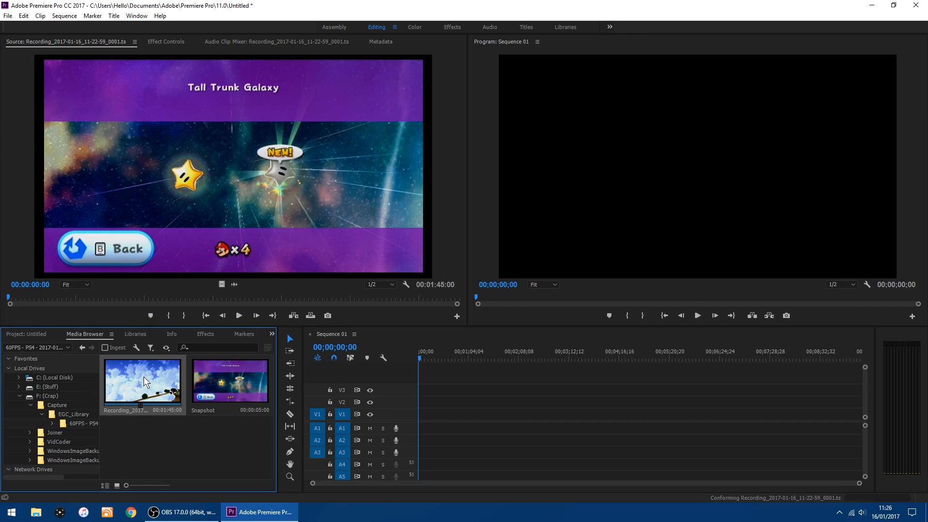
- Drag the recording onto track V1 and keep the existing sequence settings
left_click_drag(142, 380, 475, 402)
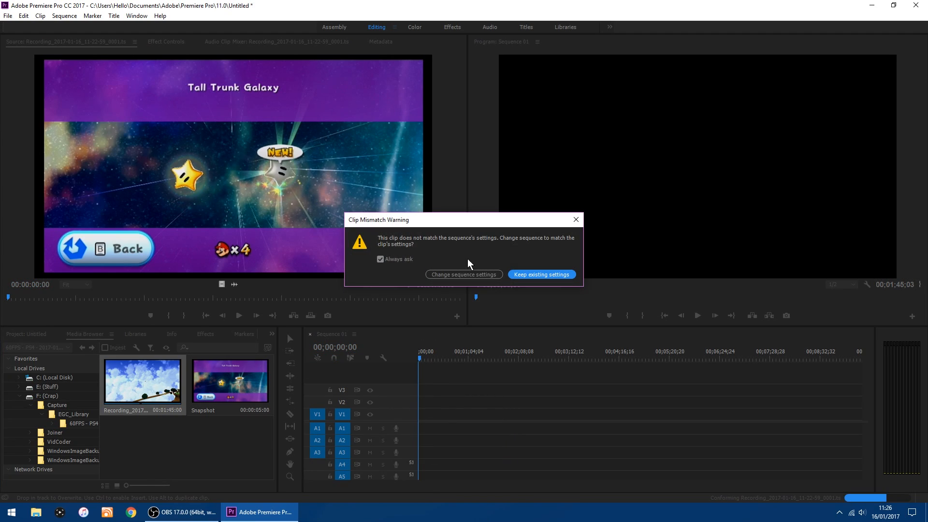
mouse_move(509, 250)
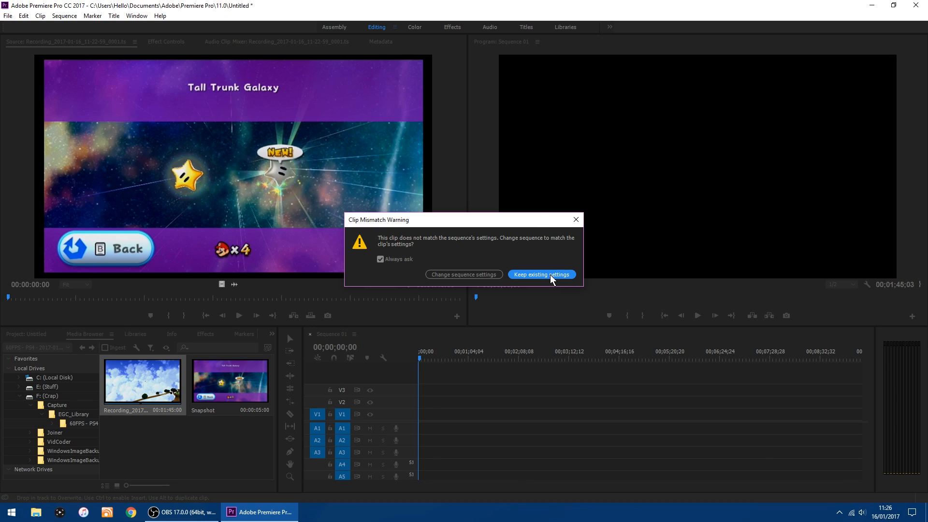
left_click(540, 274)
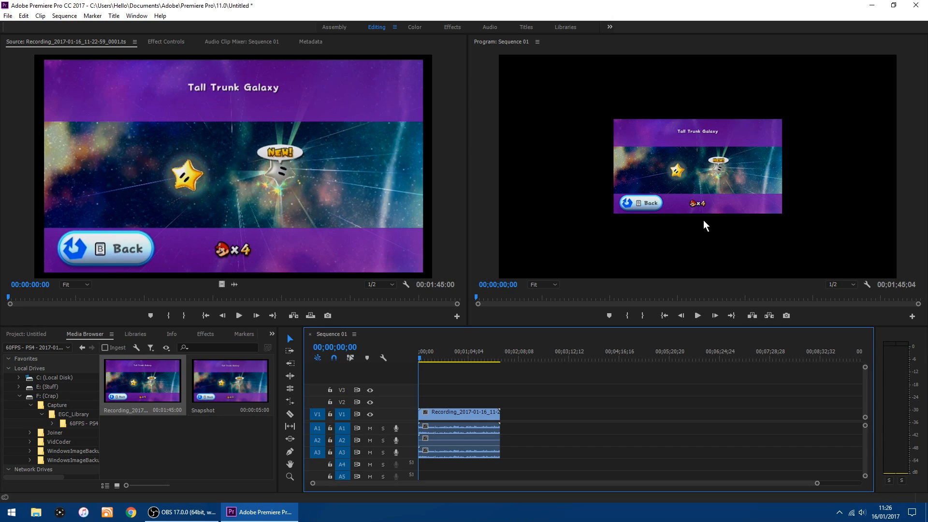
mouse_move(478, 214)
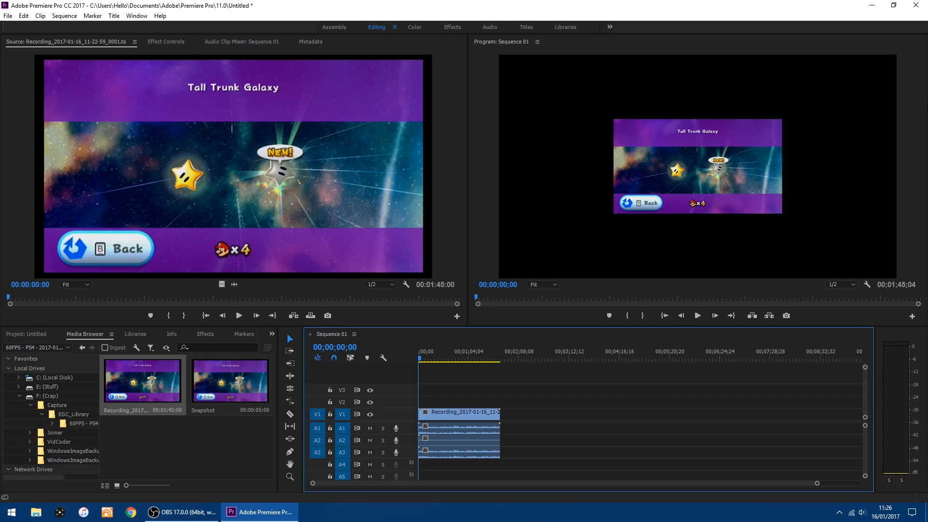
mouse_move(590, 313)
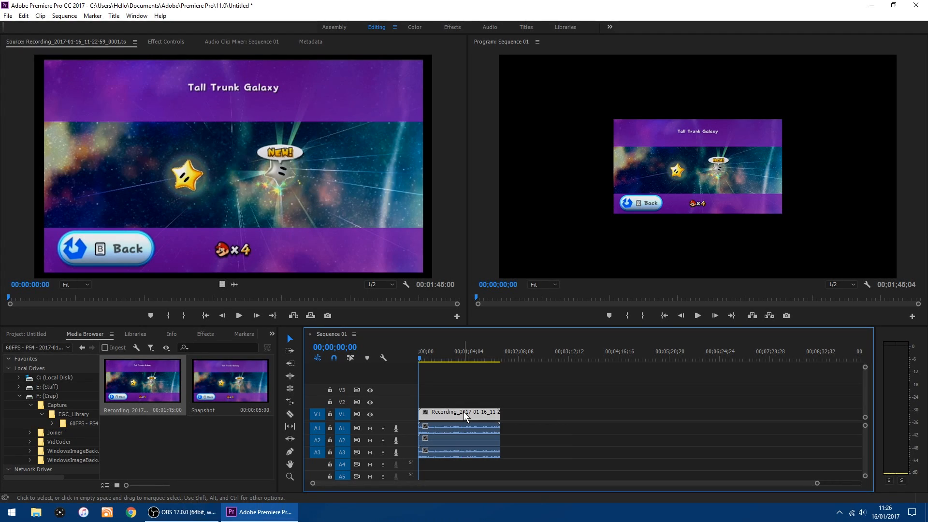
- Apply Scale to Frame Size to the gameplay clip on the timeline
right_click(464, 417)
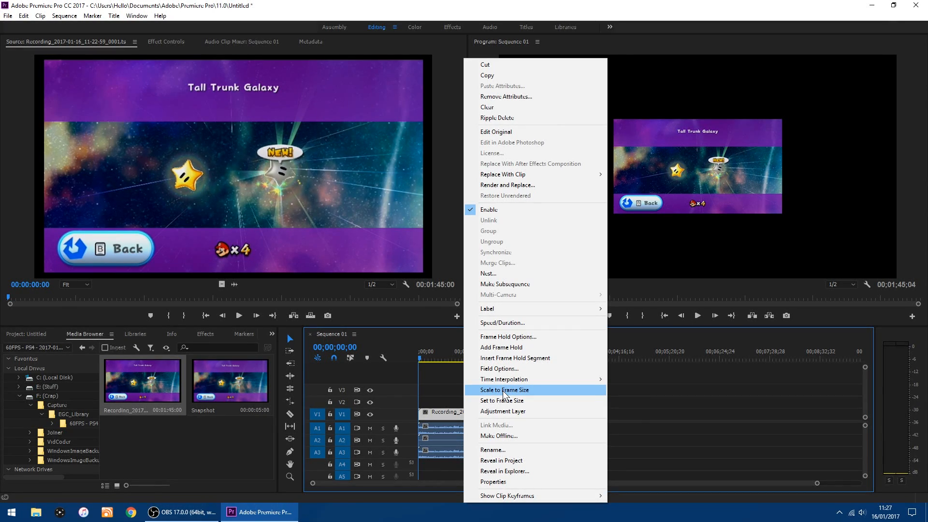
left_click(505, 389)
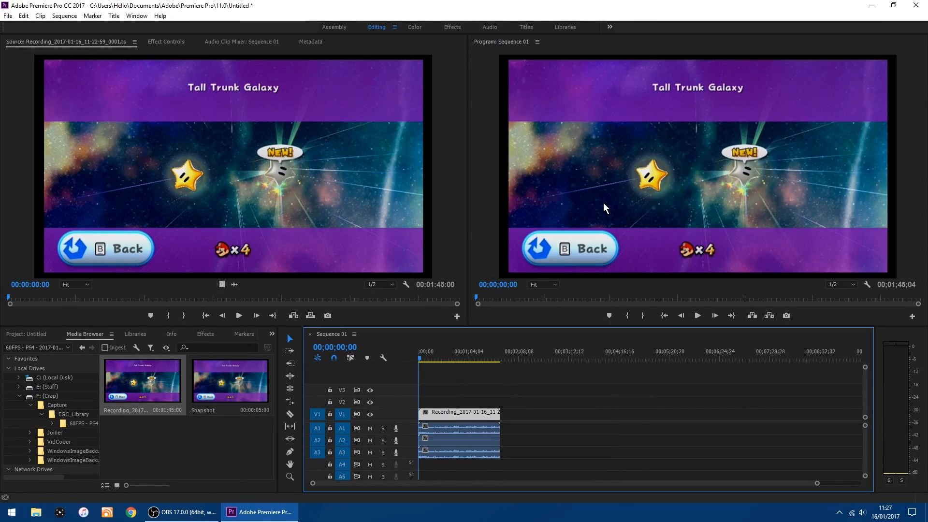
mouse_move(612, 155)
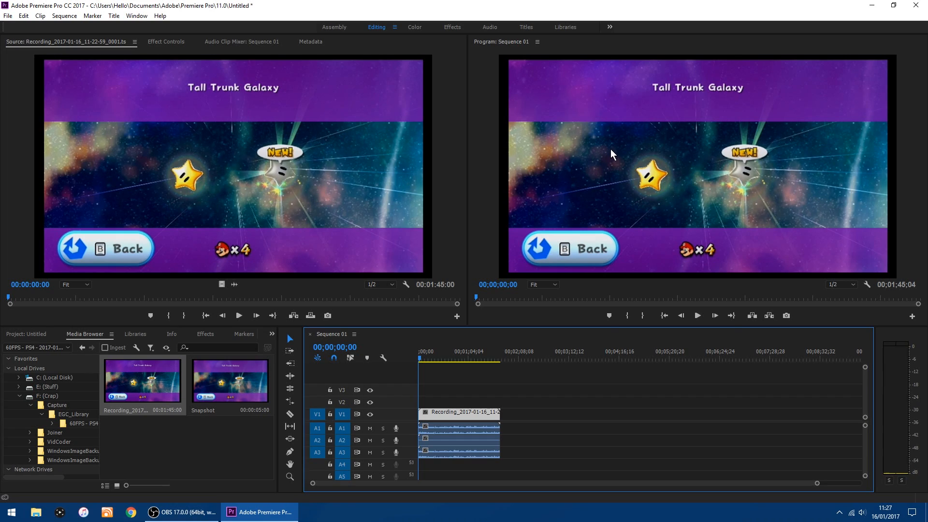
mouse_move(561, 81)
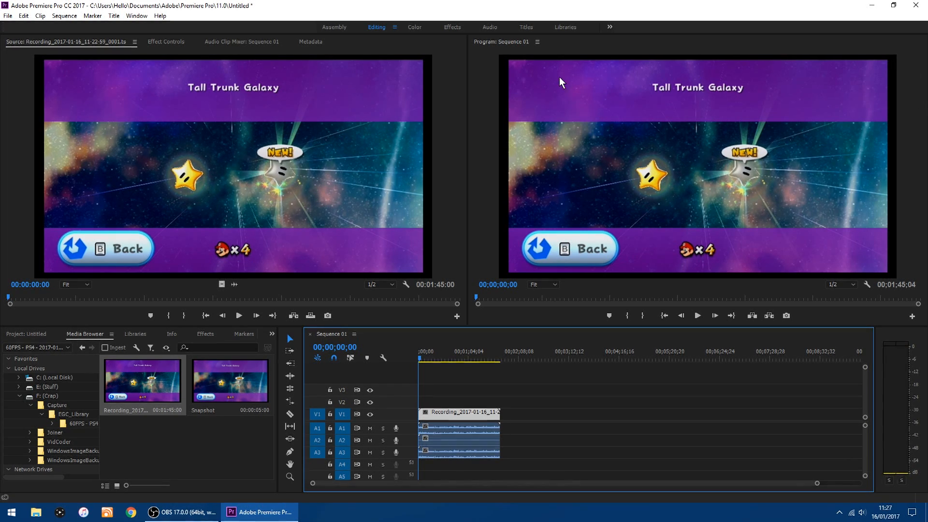
mouse_move(577, 78)
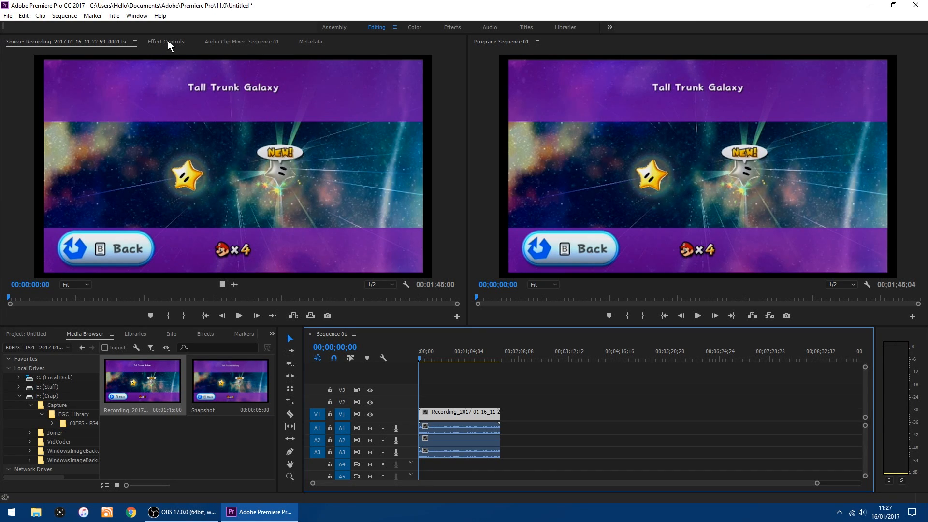
- Show the gameplay clip's Motion settings in Effect Controls
left_click(166, 41)
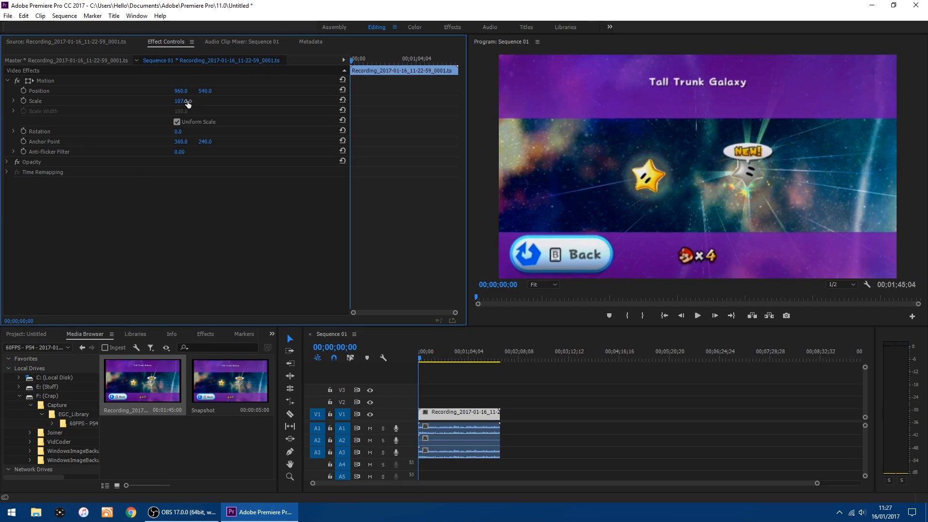
- Scrub the clip's Scale to 106.0 and start playback in the Program Monitor
left_click_drag(182, 101, 180, 100)
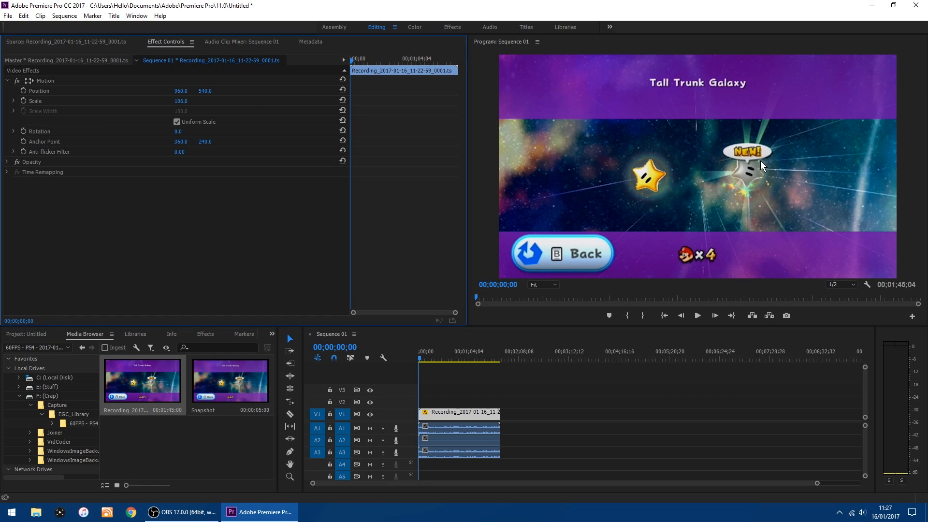
mouse_move(809, 61)
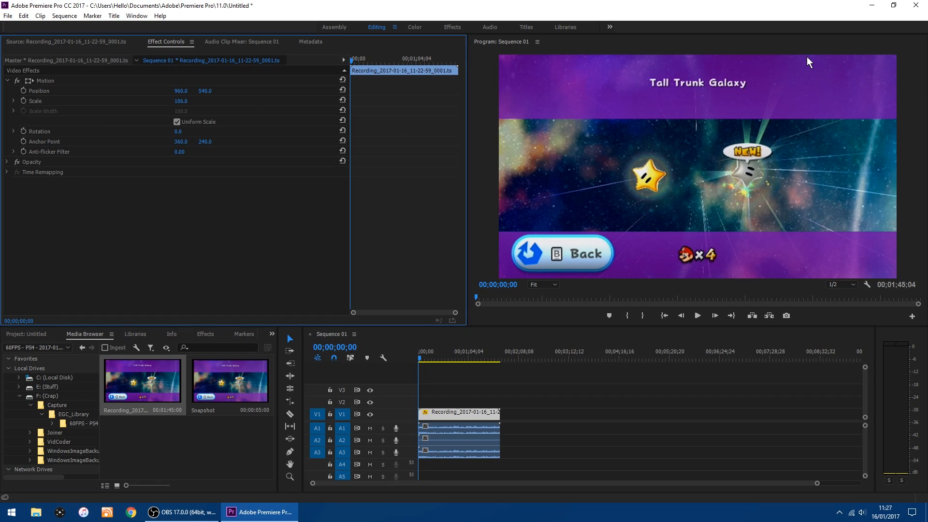
mouse_move(541, 76)
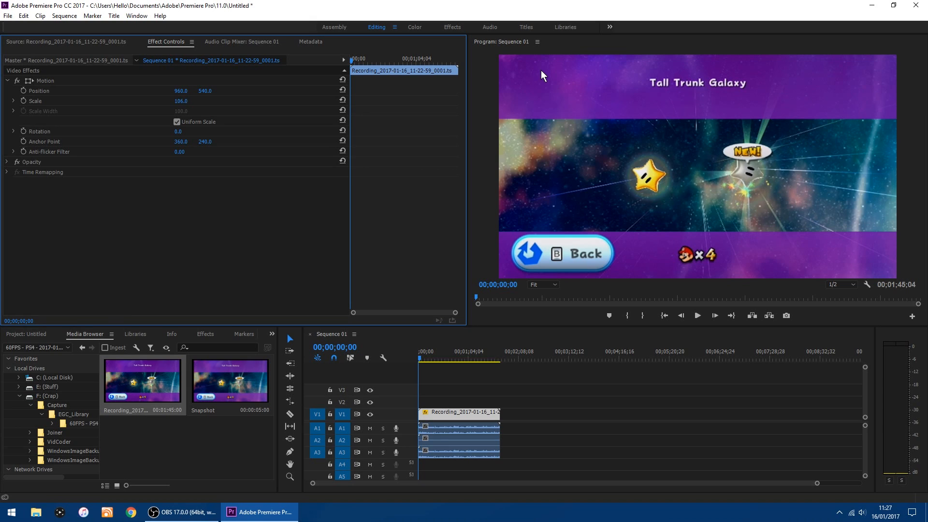
mouse_move(669, 306)
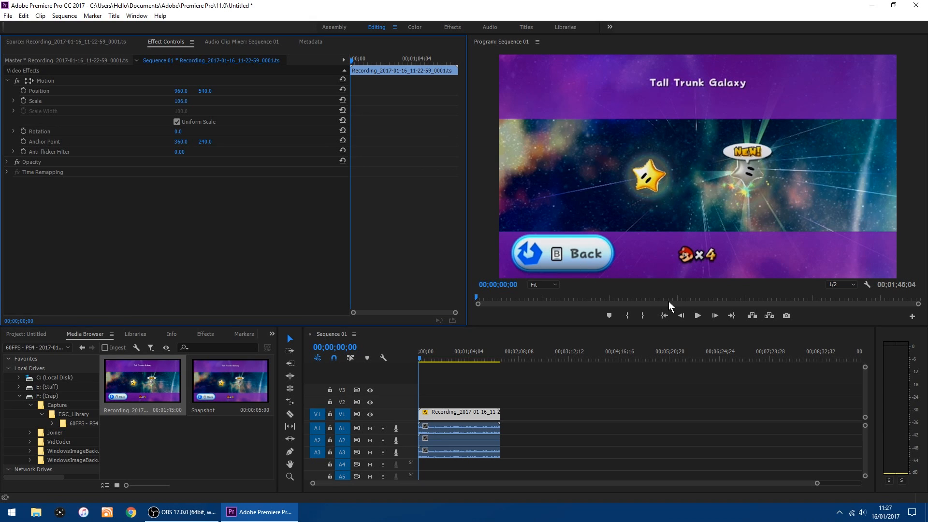
left_click(697, 315)
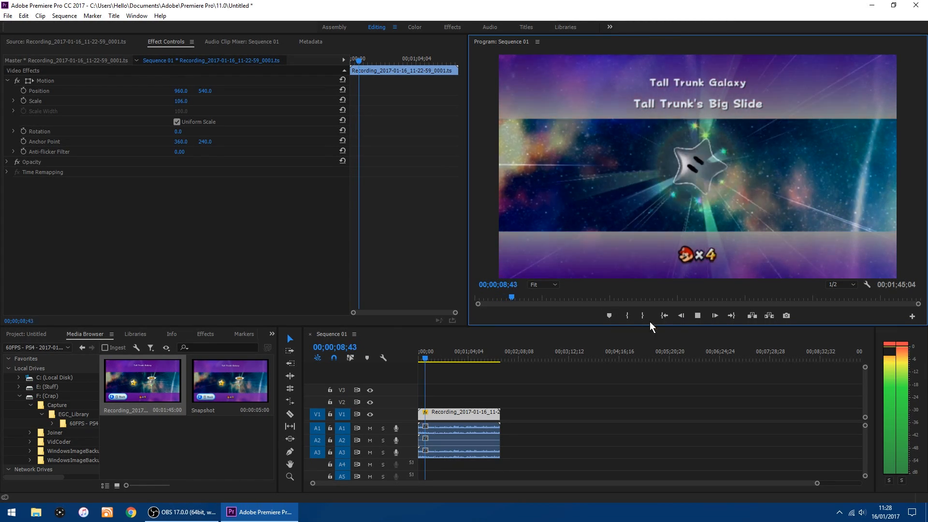
- Review the scaled gameplay and stop playback at 00;00;25;06
left_click(698, 316)
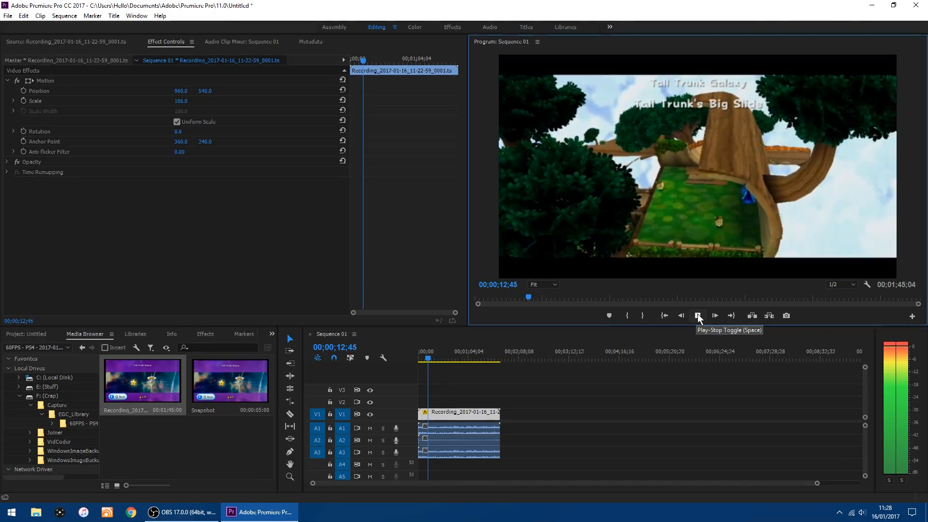
left_click(698, 315)
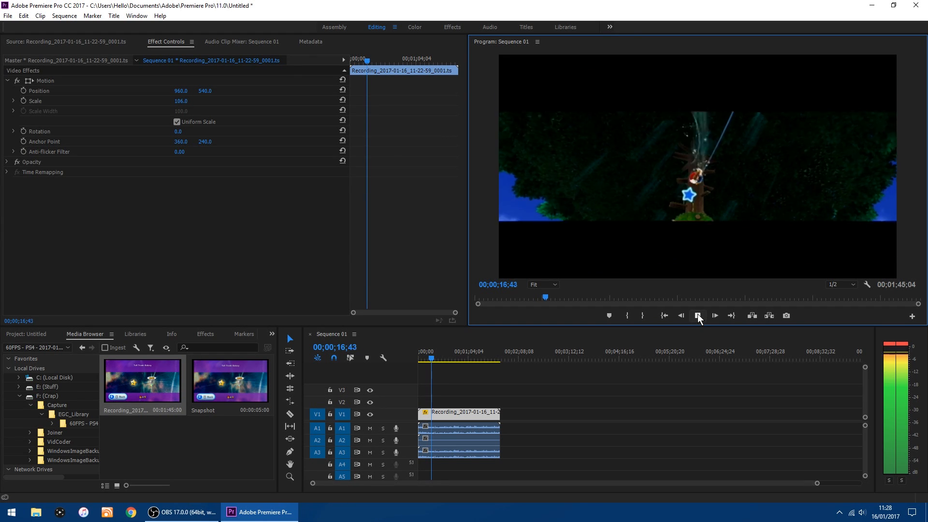
left_click(697, 316)
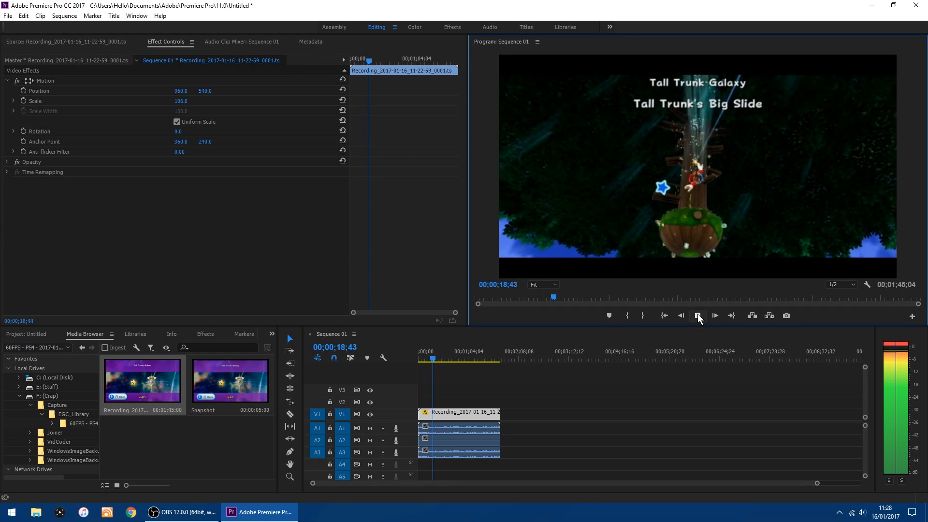
left_click(698, 316)
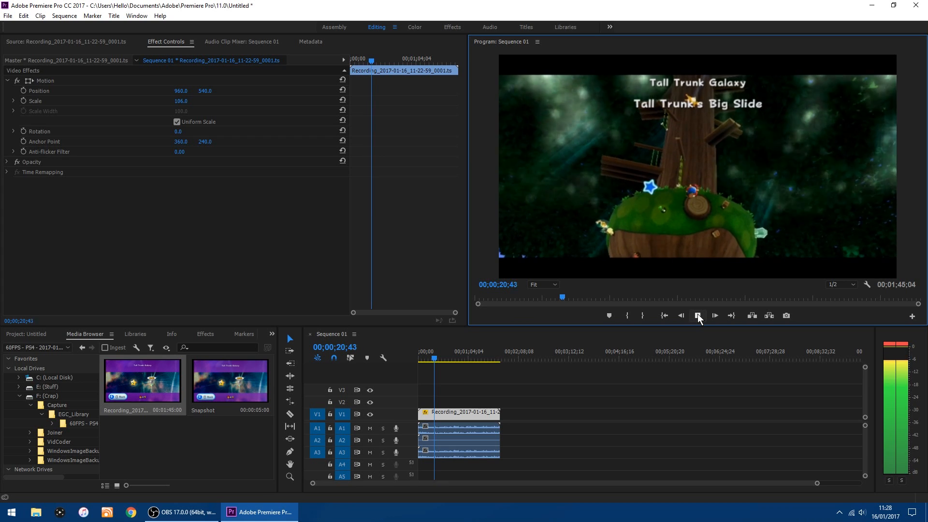
left_click(697, 315)
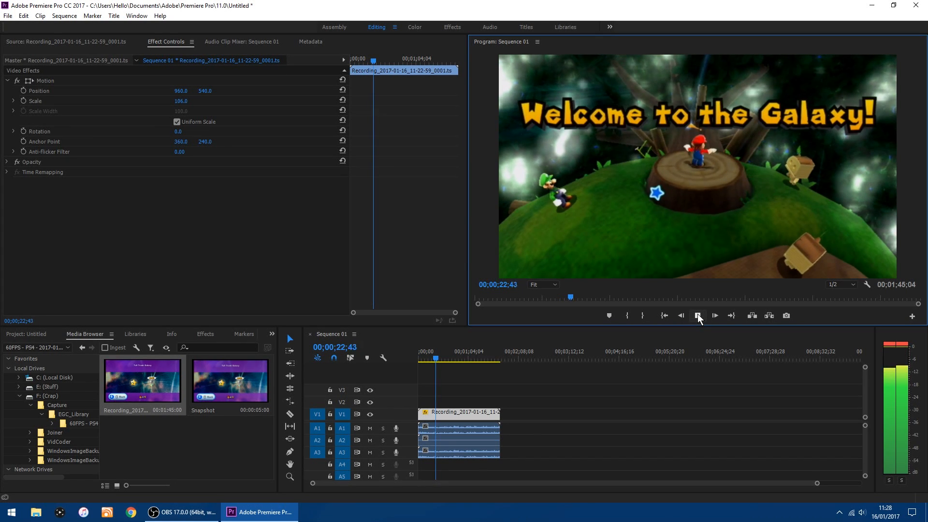
left_click(697, 315)
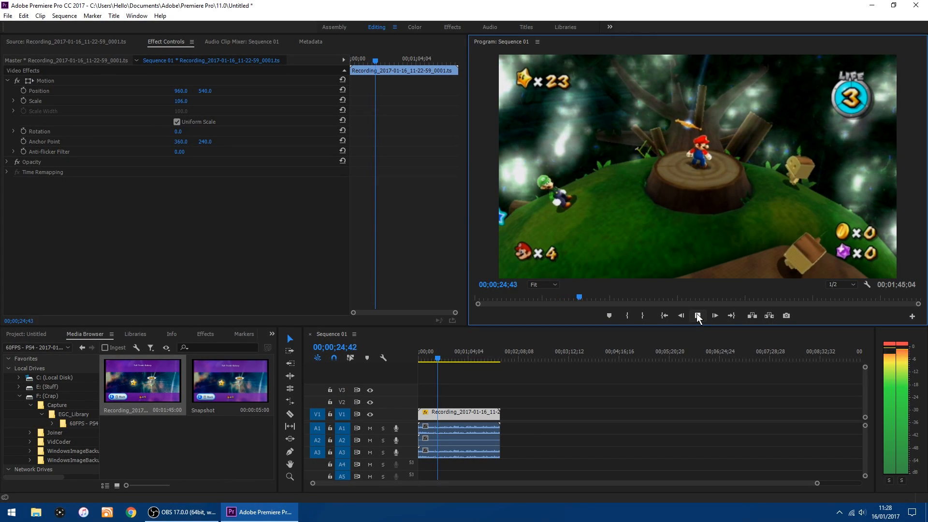
left_click(697, 316)
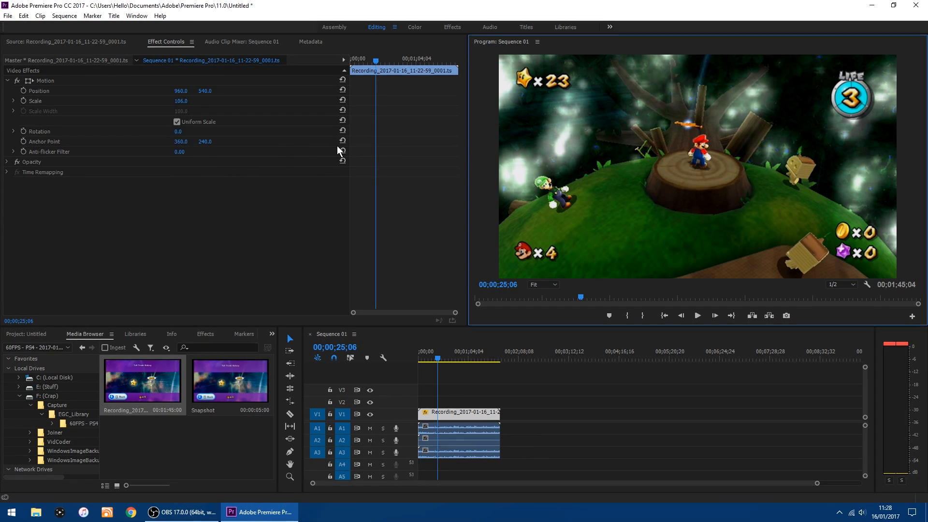
mouse_move(617, 391)
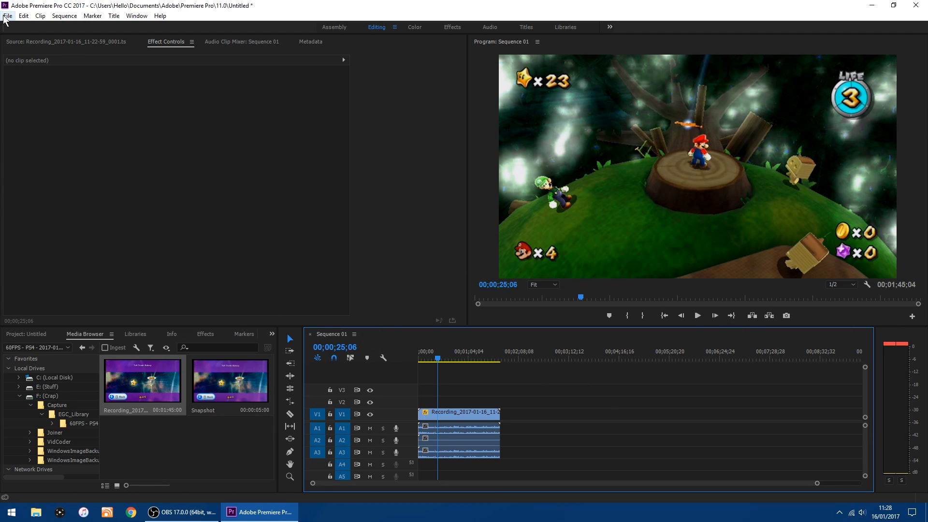
- Open File > Export > Media for Sequence 01
left_click(8, 16)
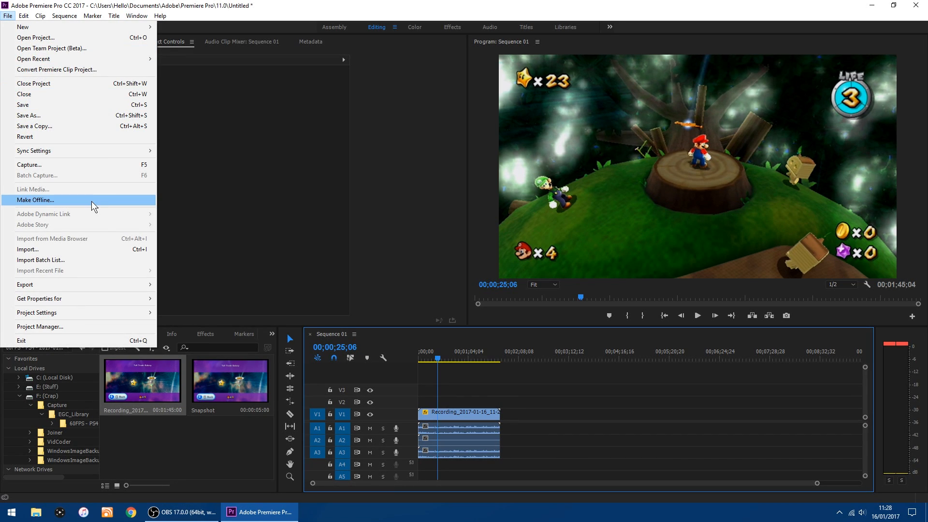
mouse_move(25, 284)
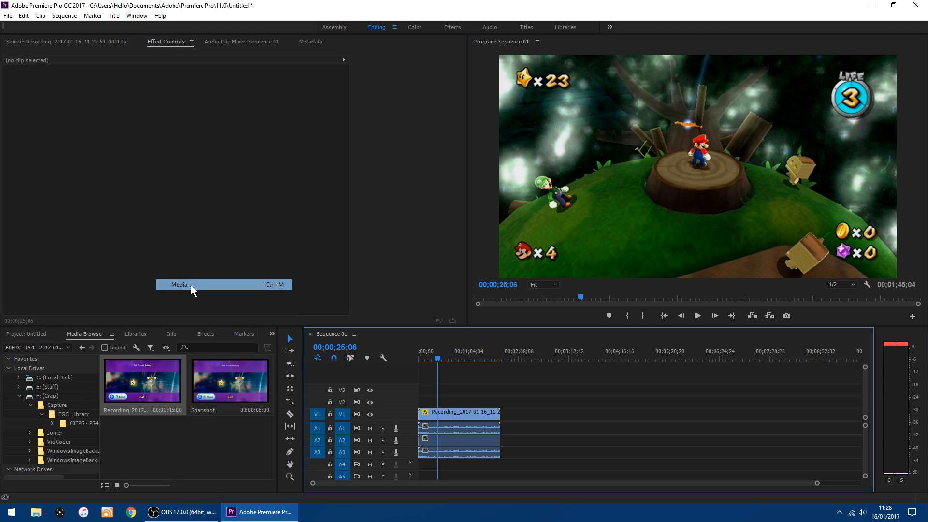
left_click(180, 284)
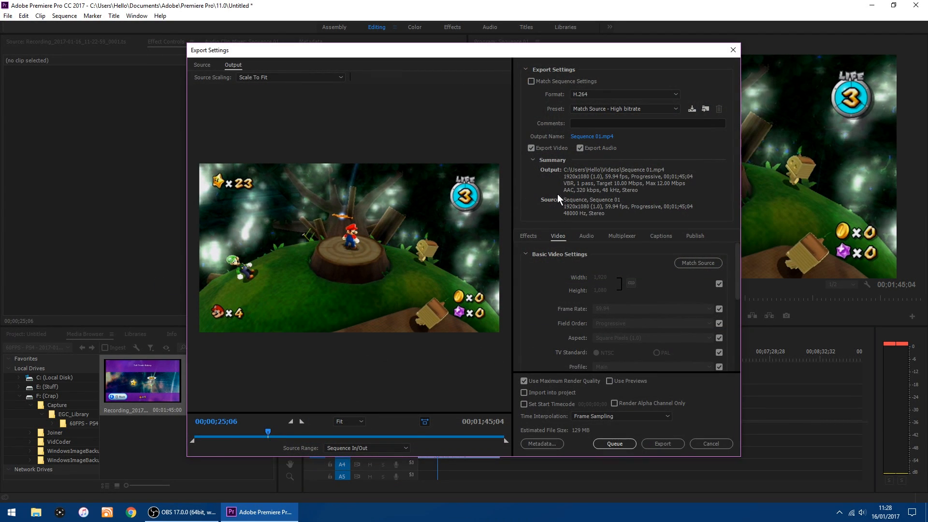
mouse_move(531, 81)
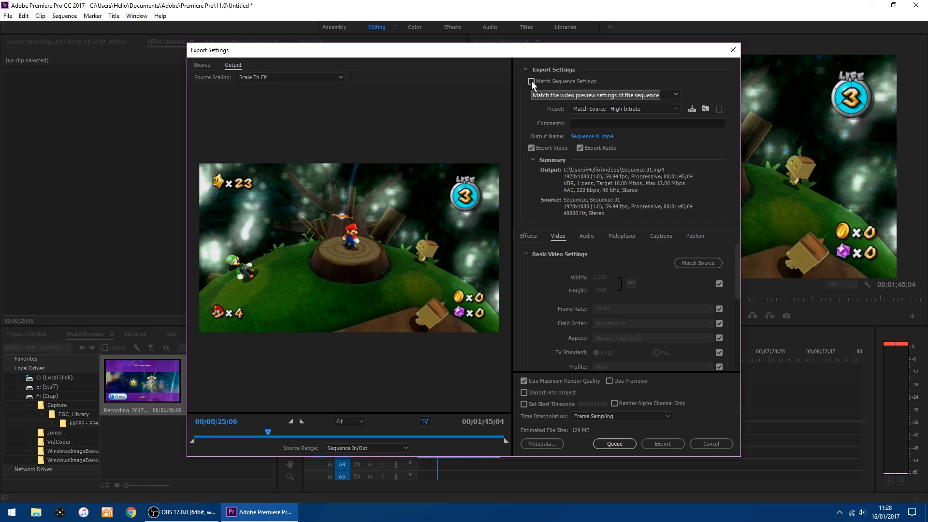
- Toggle Match Sequence Settings on and back off, keeping the H.264 format
left_click(531, 81)
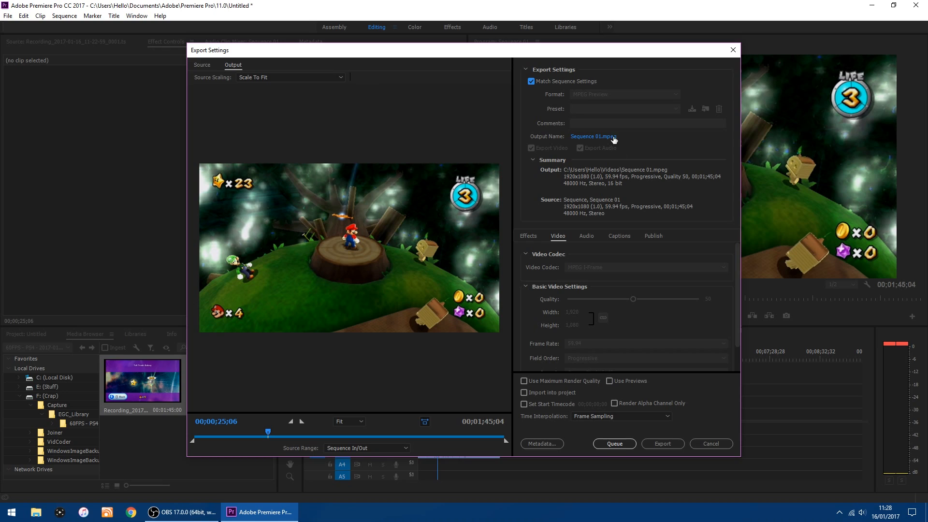
left_click(531, 82)
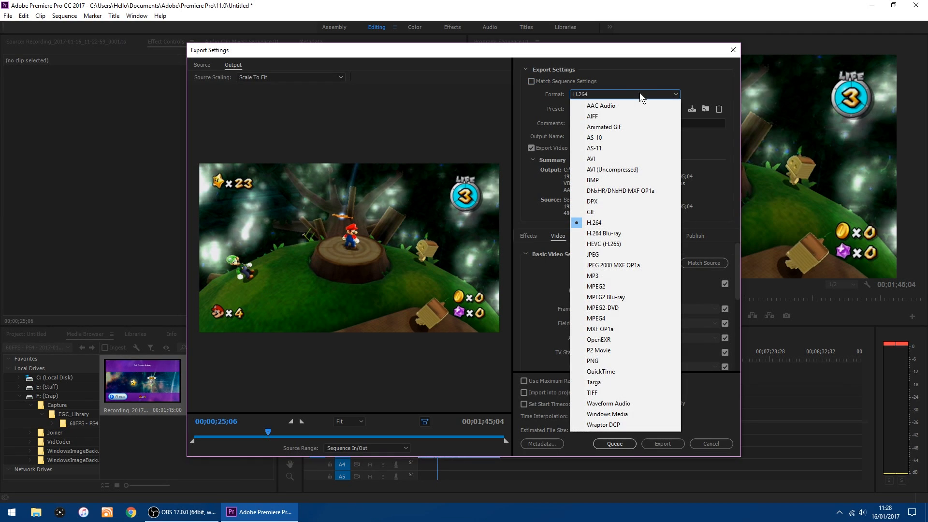
mouse_move(605, 224)
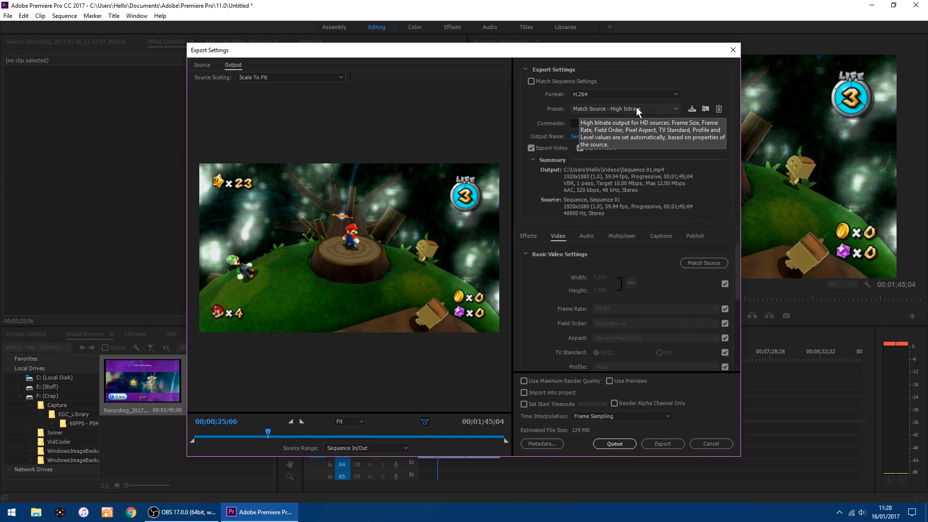
mouse_move(672, 136)
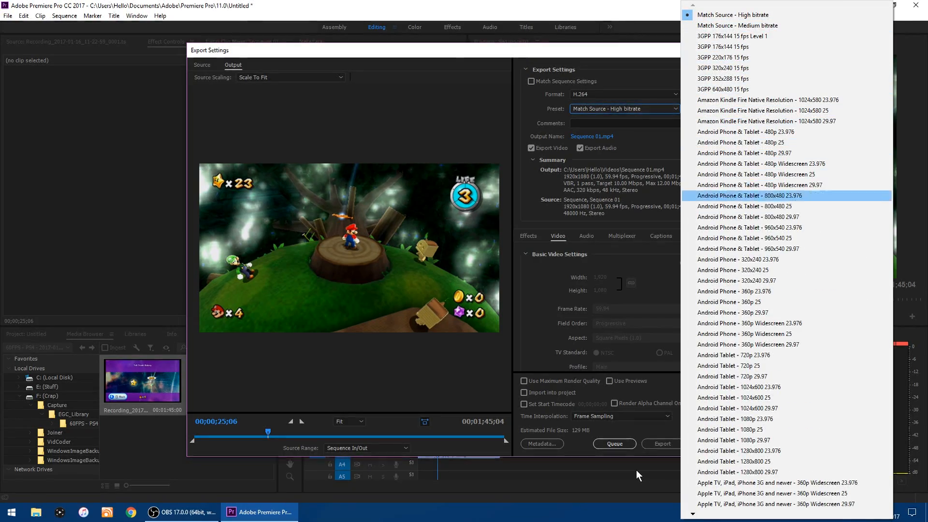
- Choose the YouTube 1080p HD preset, targeting 16 Mbps and about 284 MB
scroll("down", 3)
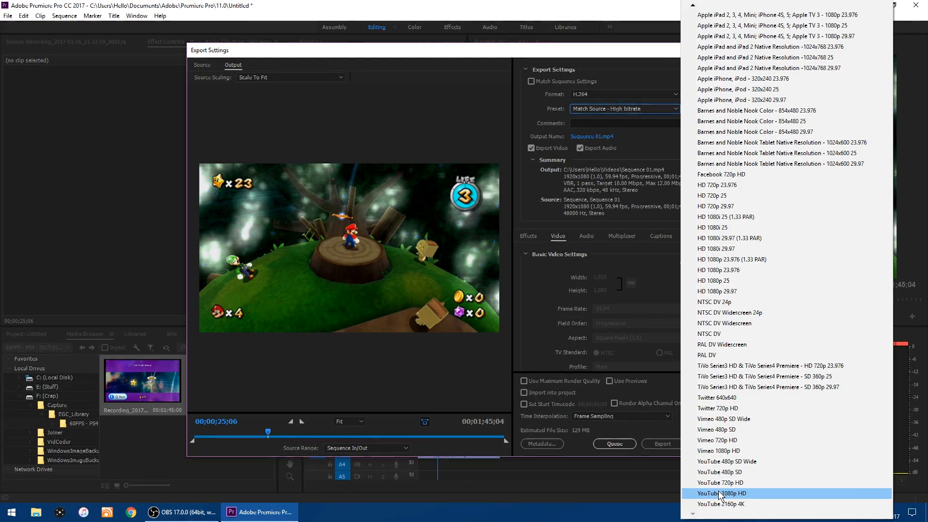
left_click(722, 493)
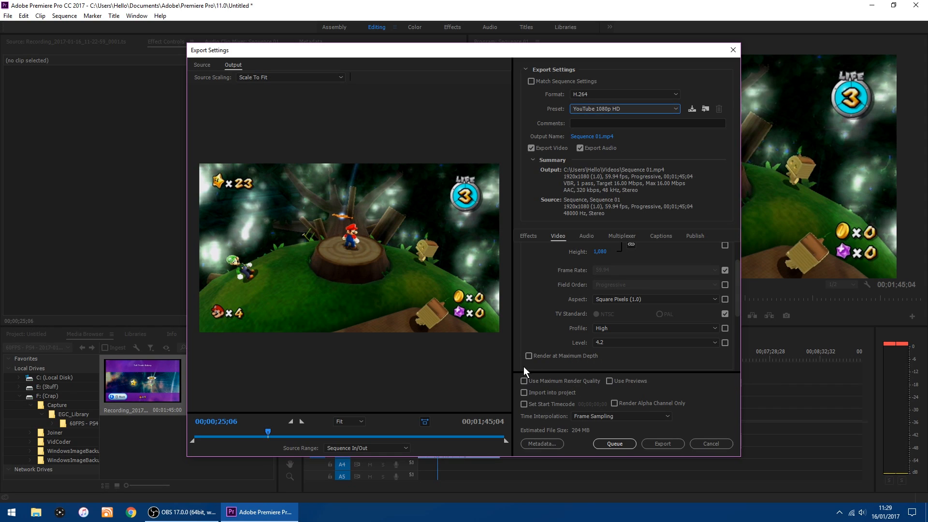
mouse_move(604, 370)
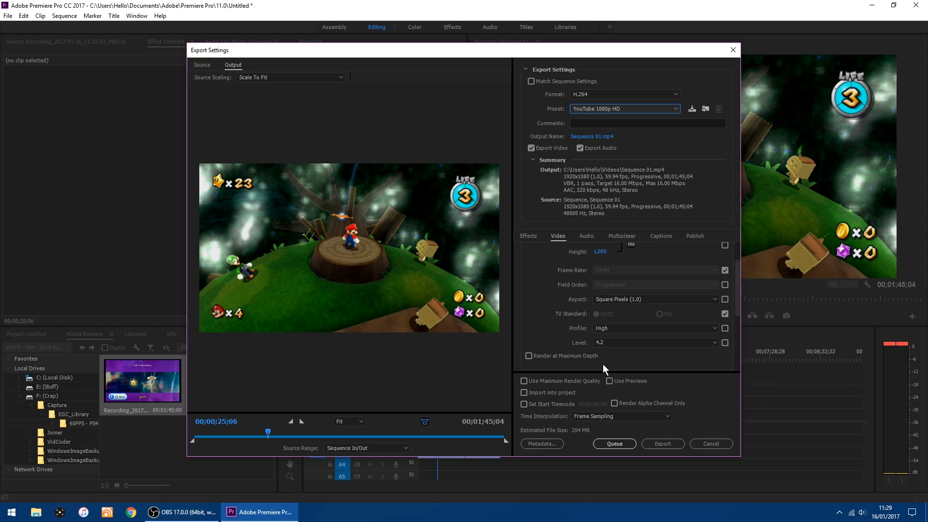
mouse_move(529, 356)
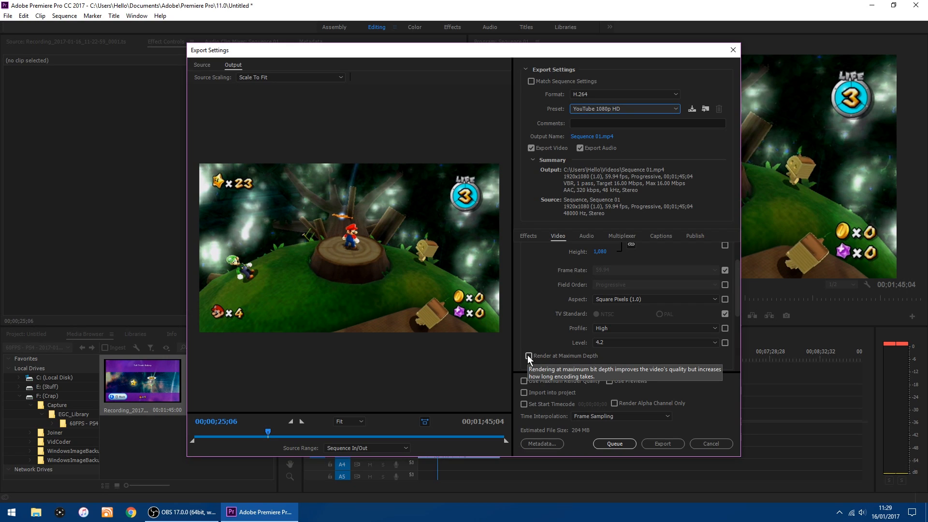
- Enable Render at Maximum Depth and Use Maximum Render Quality for the export
left_click(528, 357)
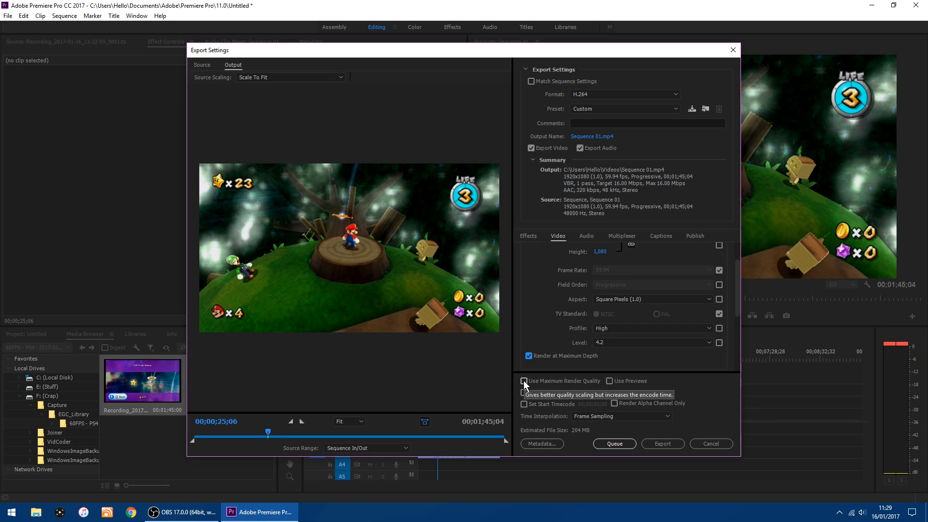
left_click(523, 380)
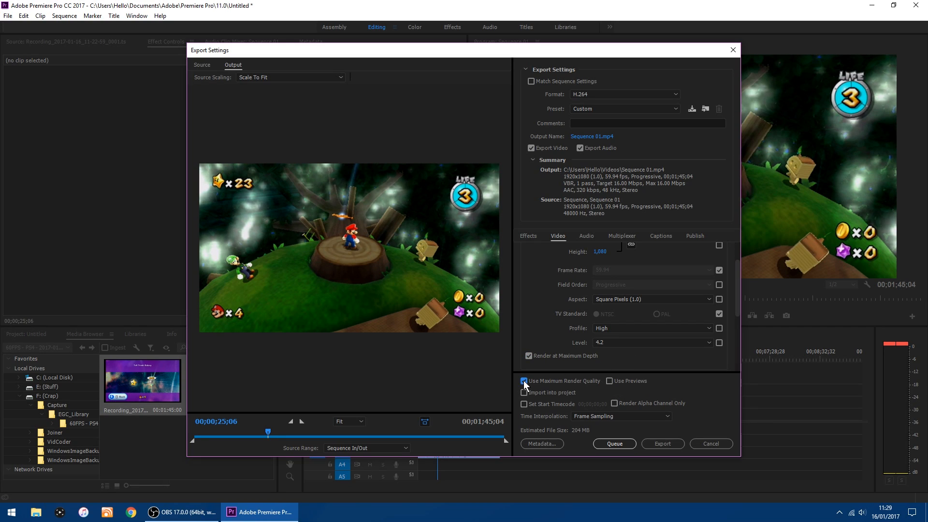
mouse_move(678, 340)
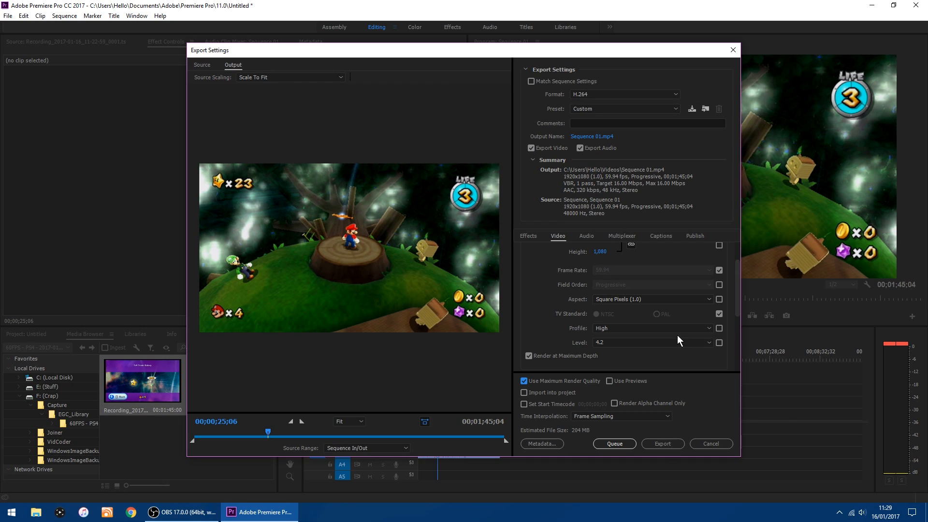
mouse_move(679, 343)
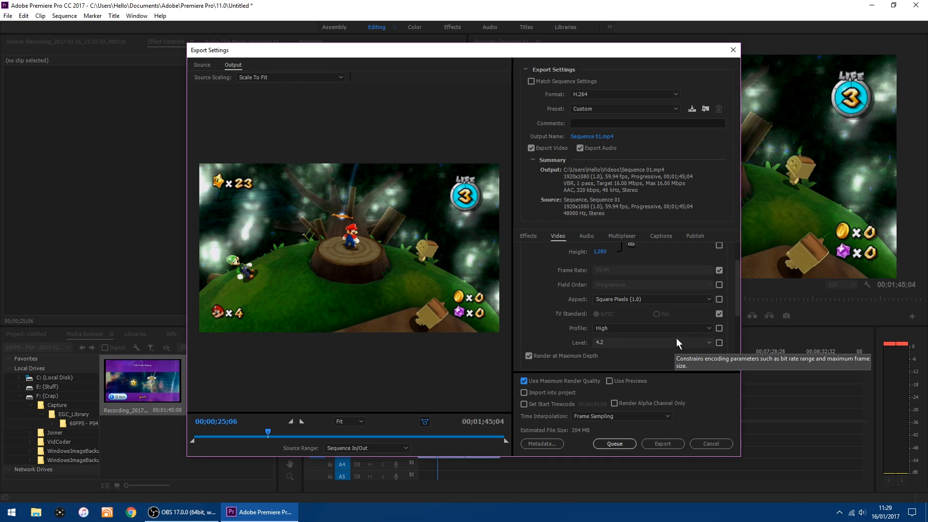
mouse_move(598, 141)
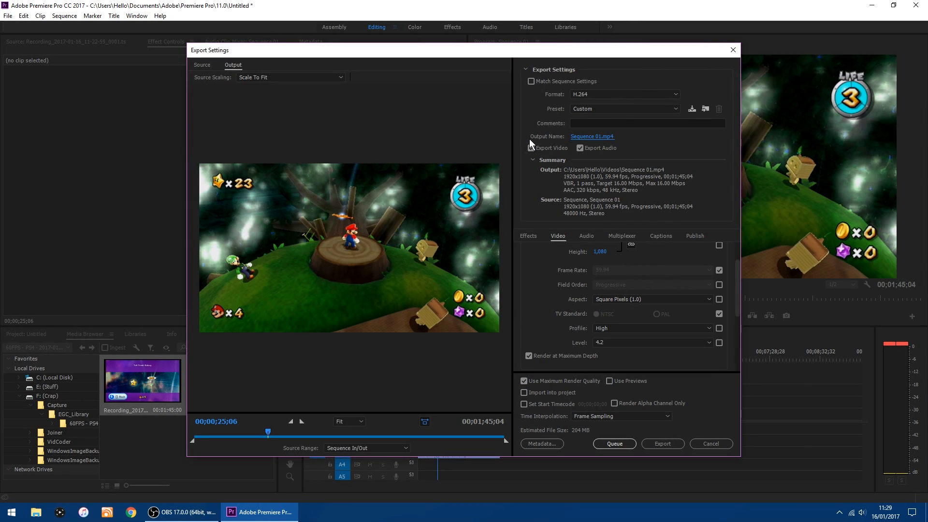
- Save the output as Sequence 01.mp4 in the Videos folder
left_click(529, 148)
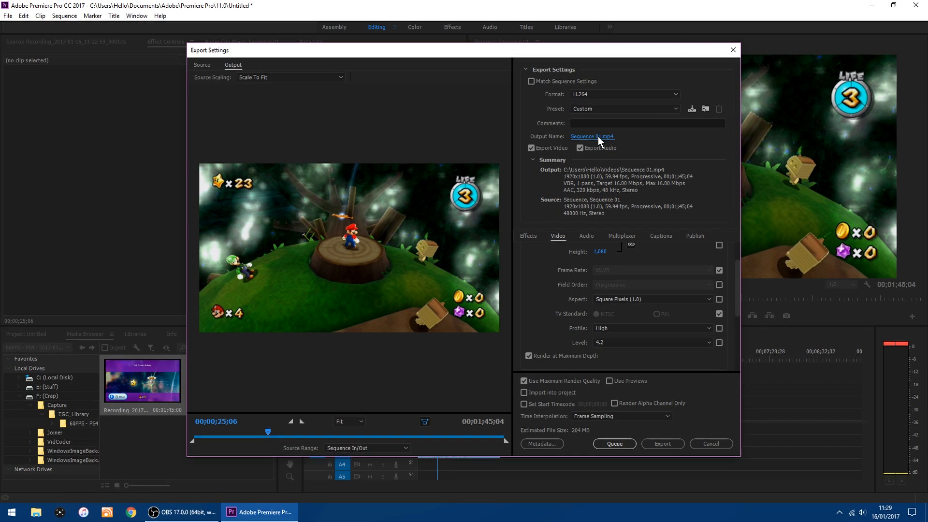
left_click(591, 136)
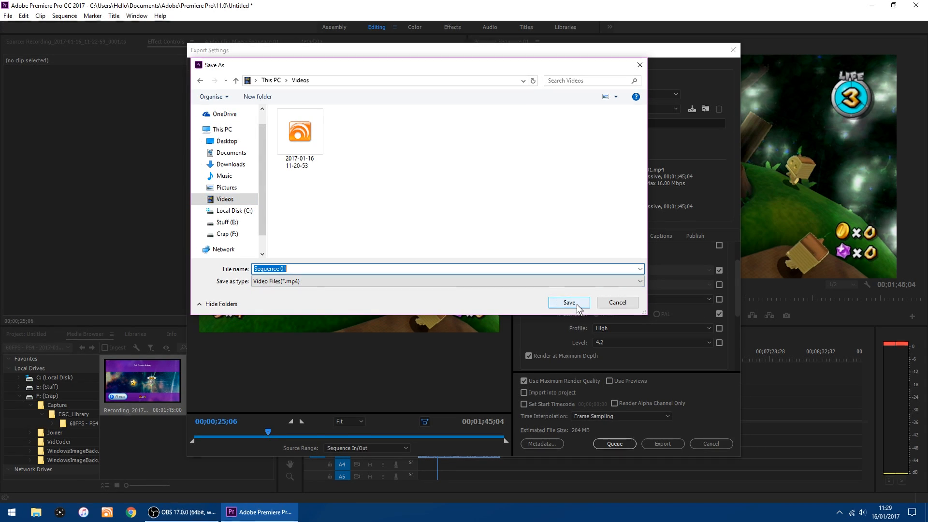
left_click(568, 302)
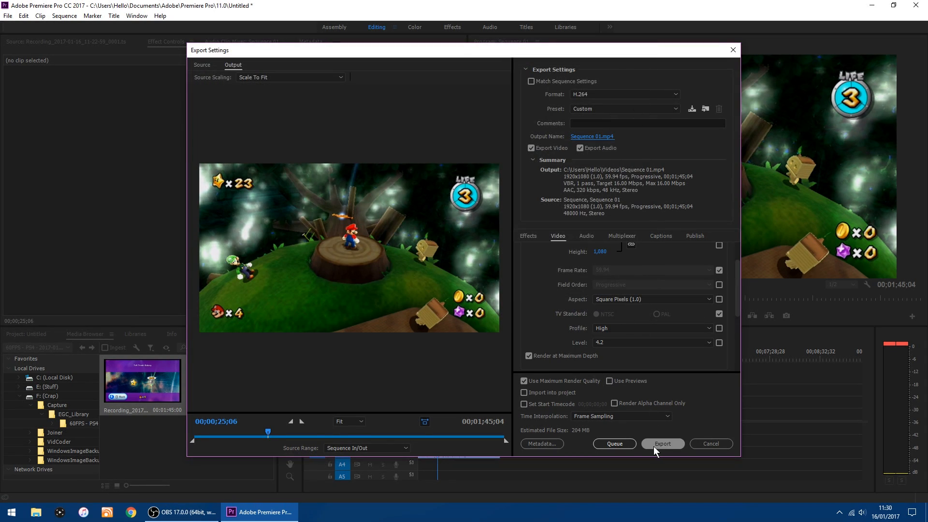
mouse_move(663, 443)
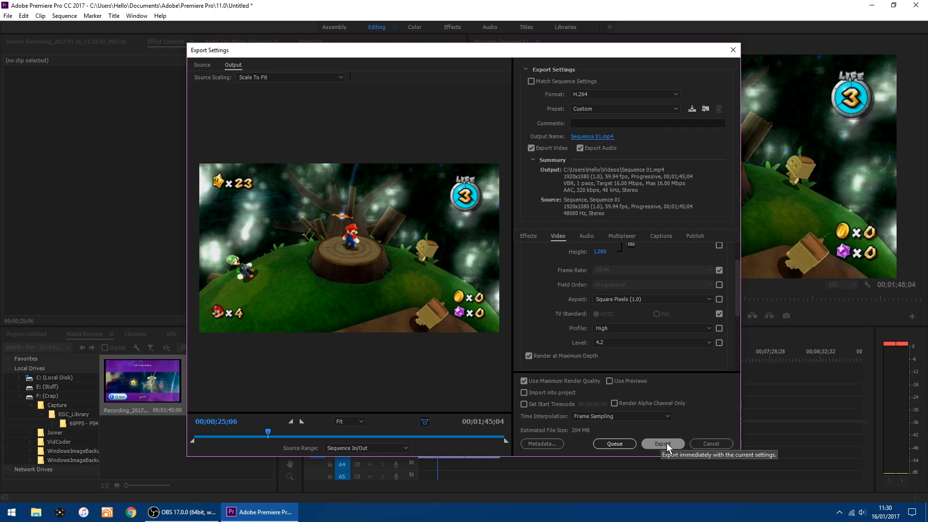
- Export Sequence 01 to MP4, then close Premiere Pro without saving the project
left_click(662, 443)
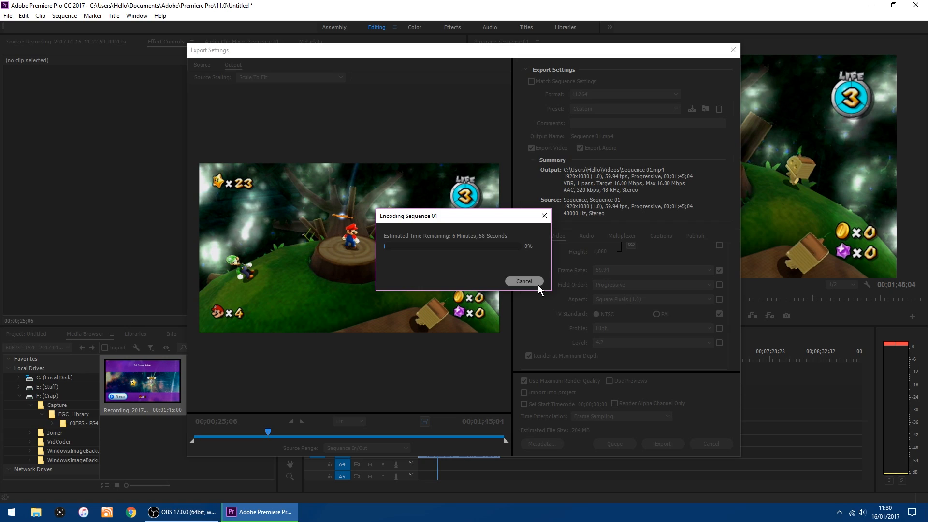
mouse_move(478, 343)
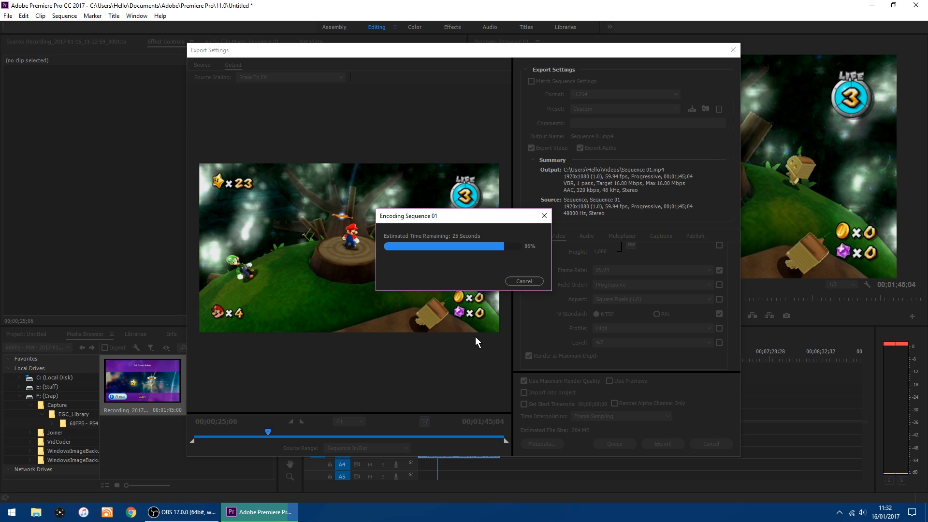
mouse_move(323, 258)
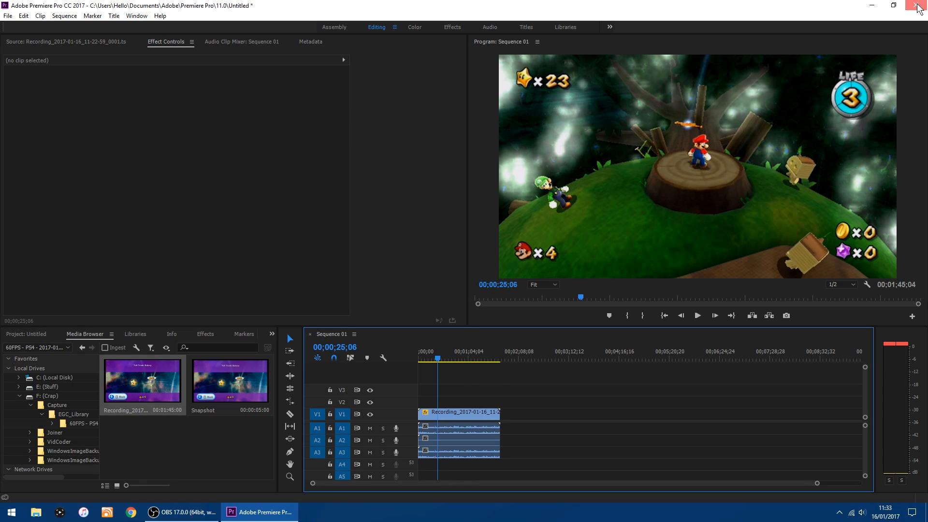
left_click(918, 5)
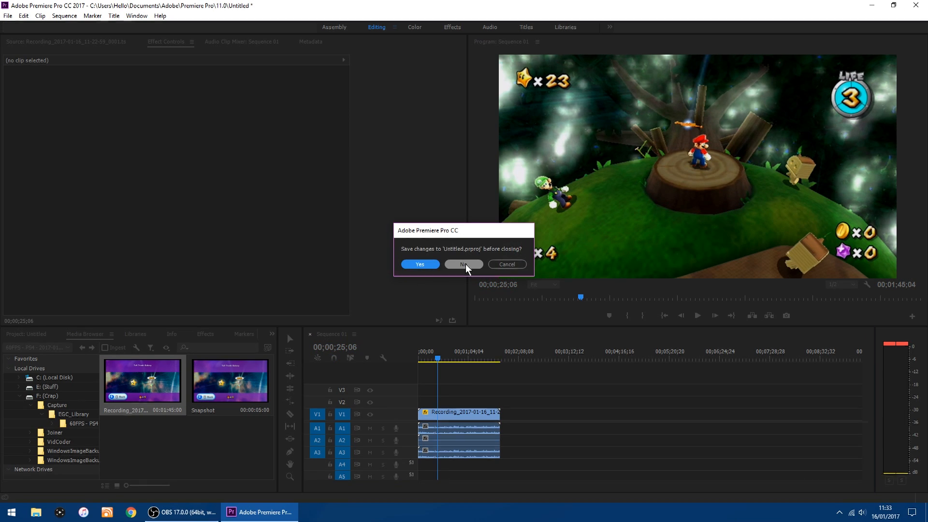
left_click(463, 264)
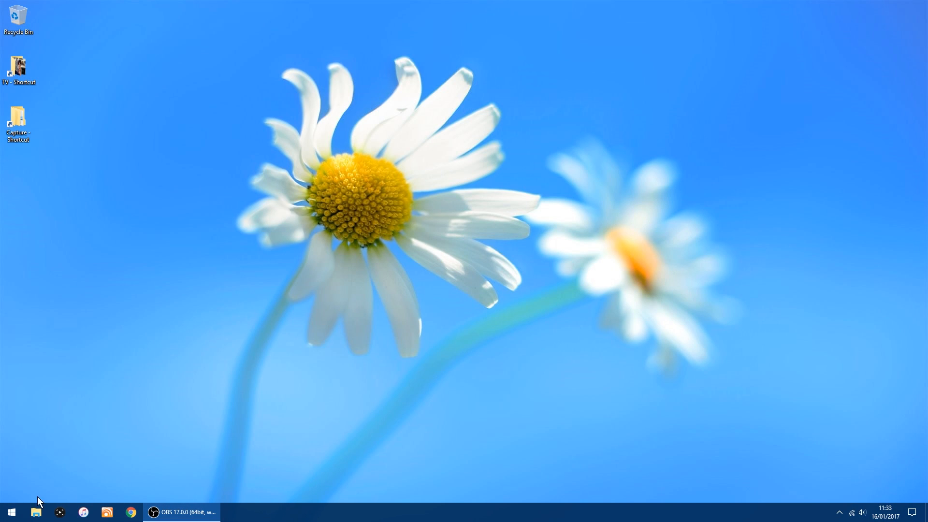
- Play the exported Sequence 01 MP4 from the Videos folder in File Explorer
left_click(35, 513)
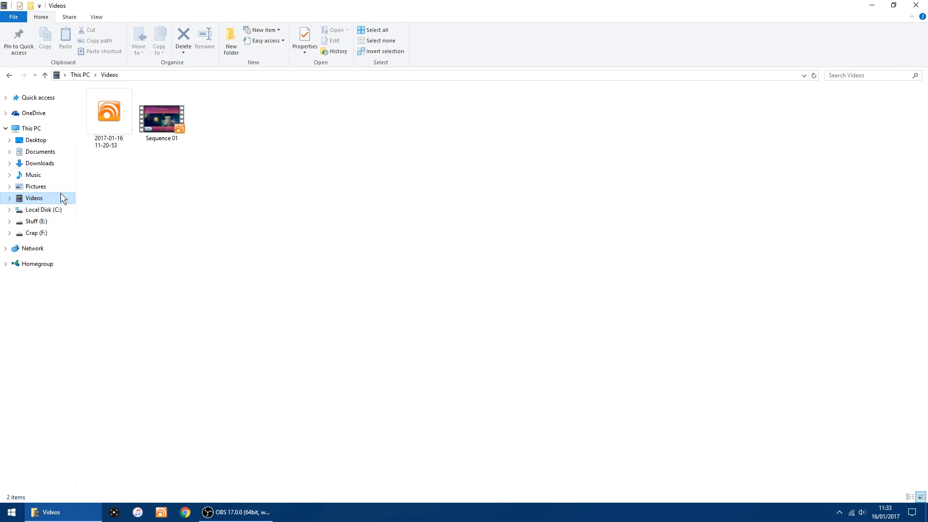
mouse_move(162, 116)
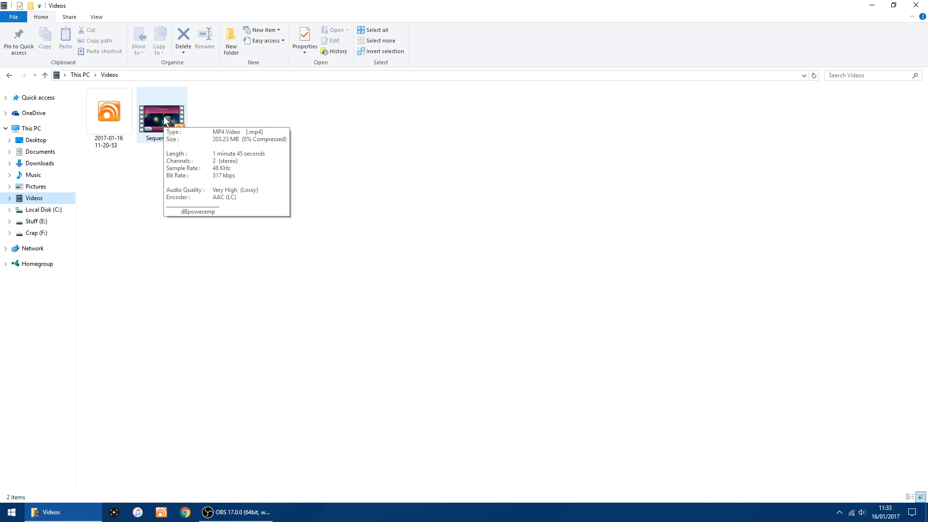
double_click(162, 106)
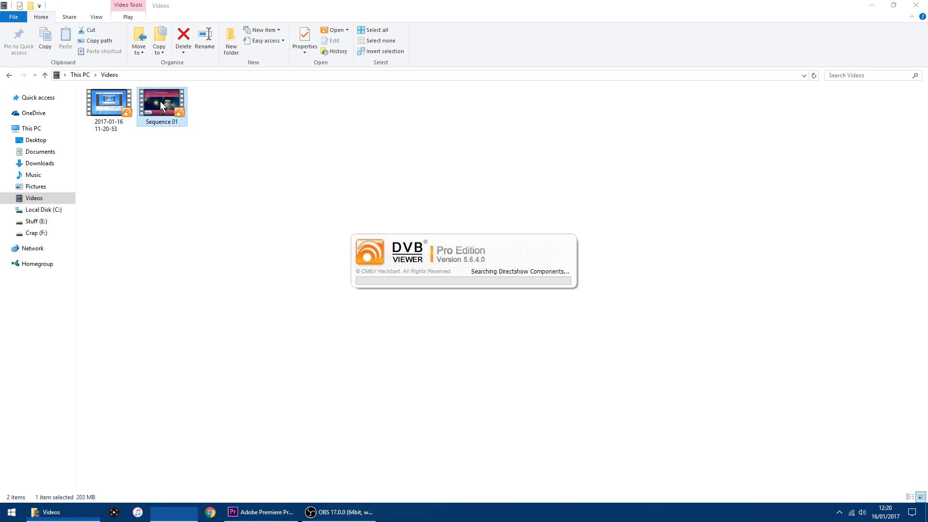